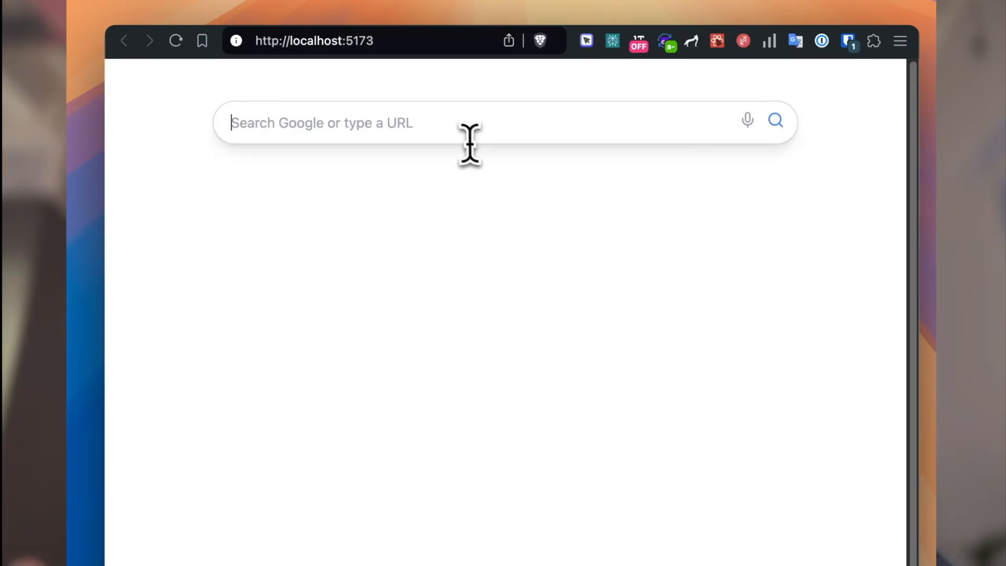
Confirm Node.js v20.15.0, then run npm create vite@latest google-search-bar
{"action": "type", "text": "re"}
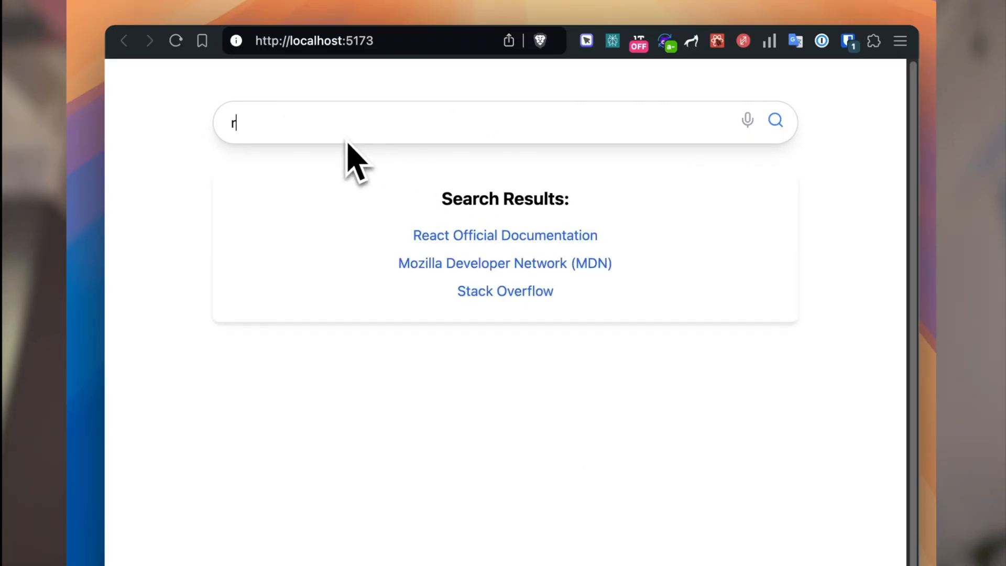
{"action": "key", "text": "backspace"}
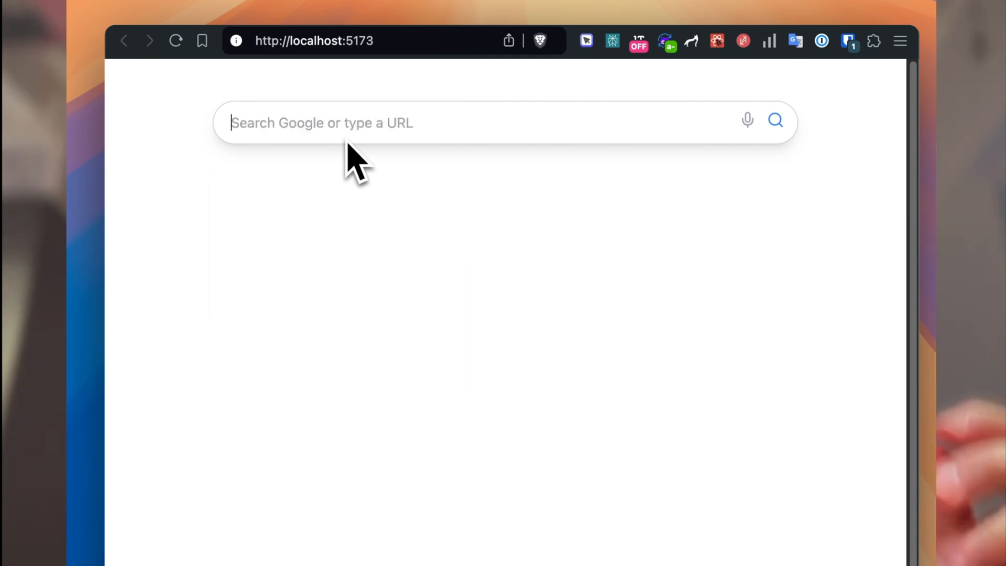
{"action": "type", "text": "e"}
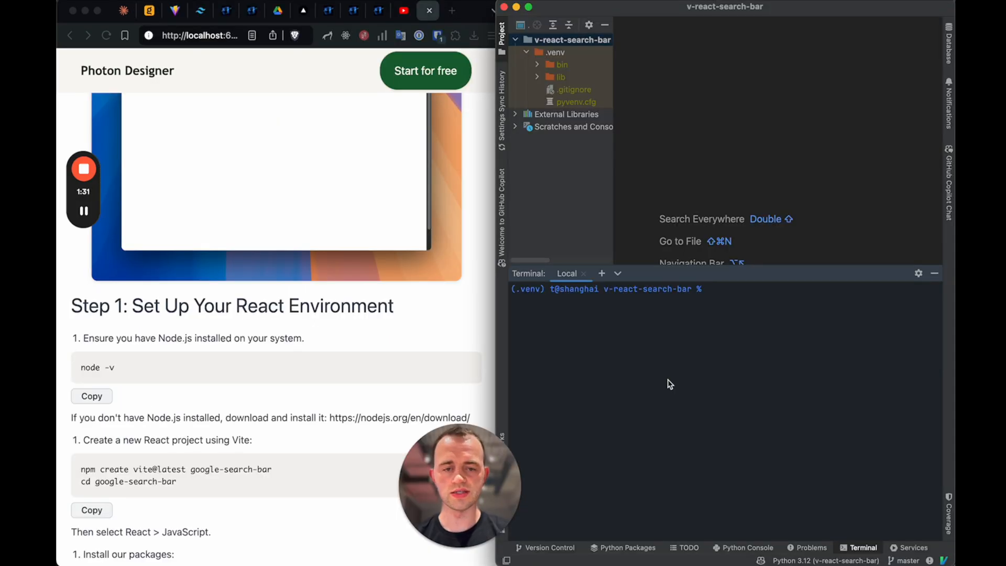
{"action": "type", "text": "node -v"}
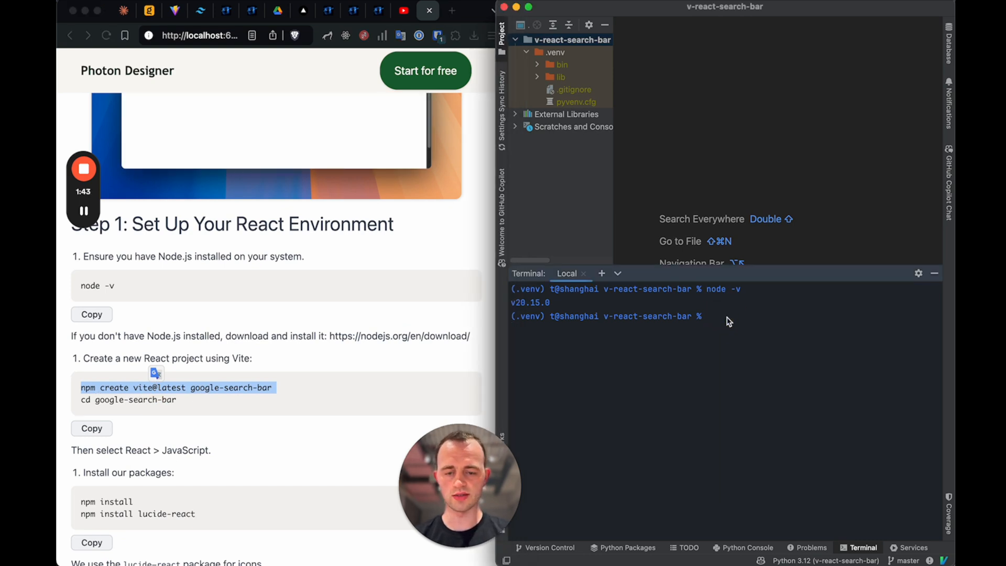
{"action": "type", "text": "npm create vite@latest google-search-bar"}
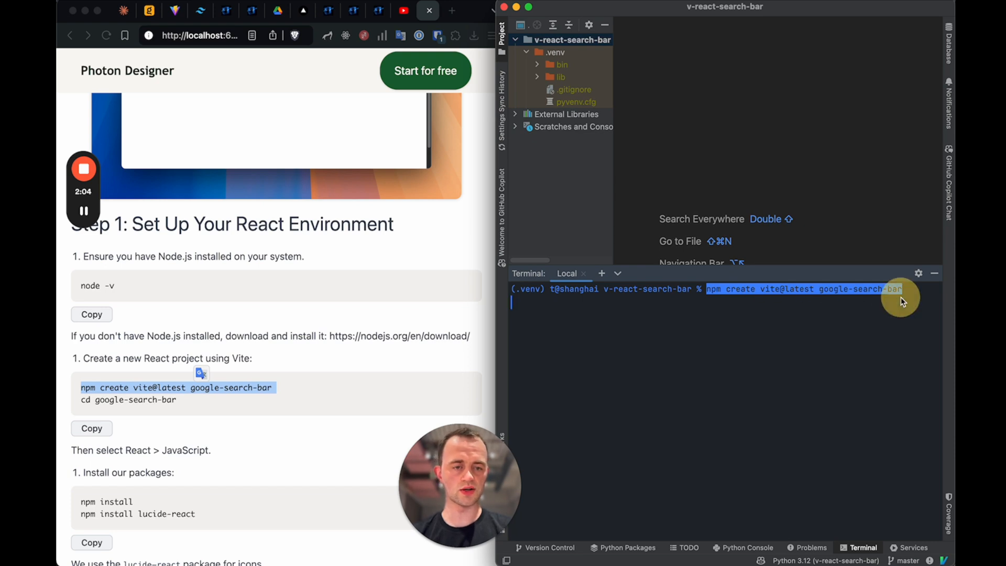
{"action": "key", "text": "enter"}
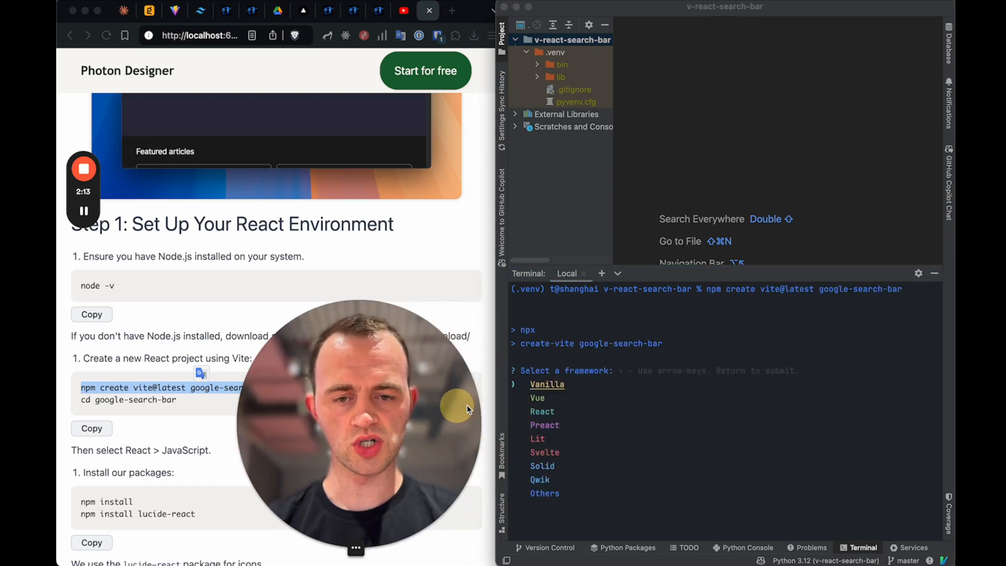
Choose React with JavaScript, then run npm install and npm install lucide-react
{"action": "key", "text": "down"}
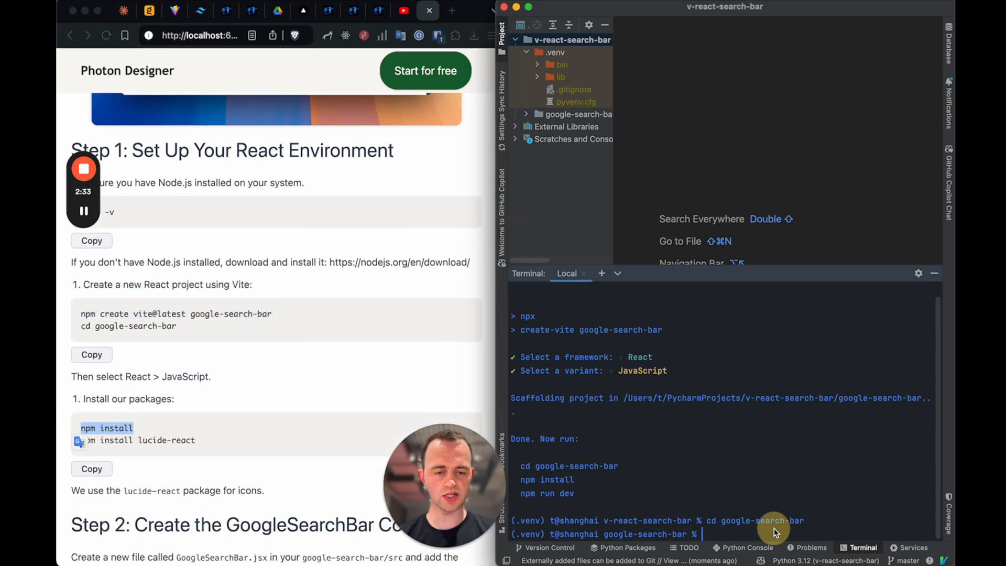
{"action": "type", "text": "npm install"}
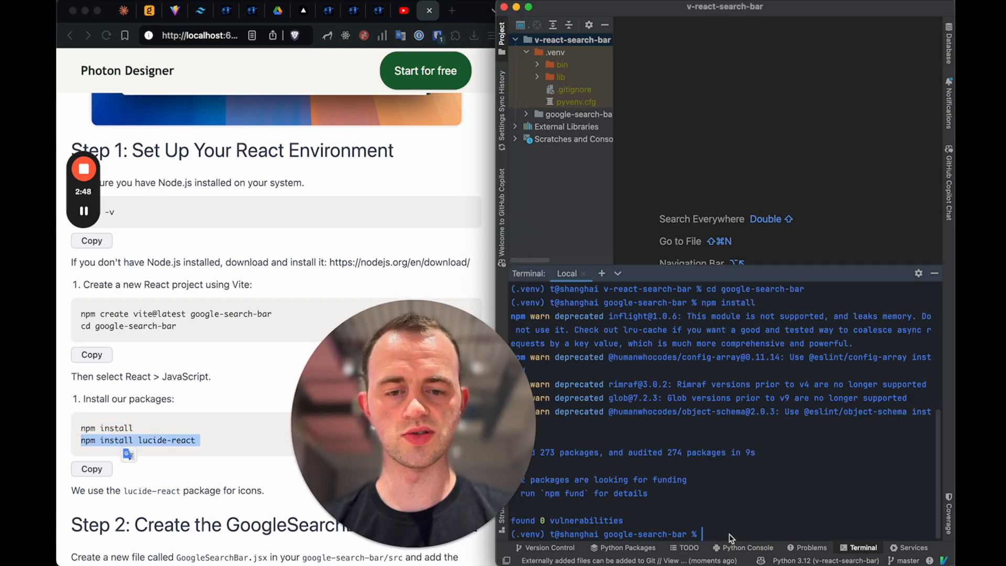
{"action": "type", "text": "npm install lucide-react"}
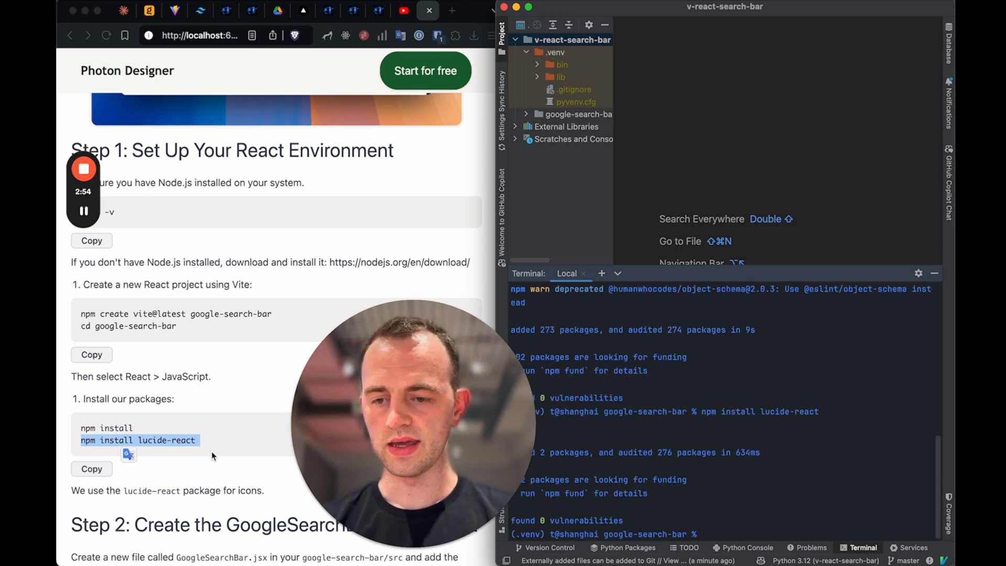
{"action": "scroll", "scroll_direction": "down", "scroll_amount": 3}
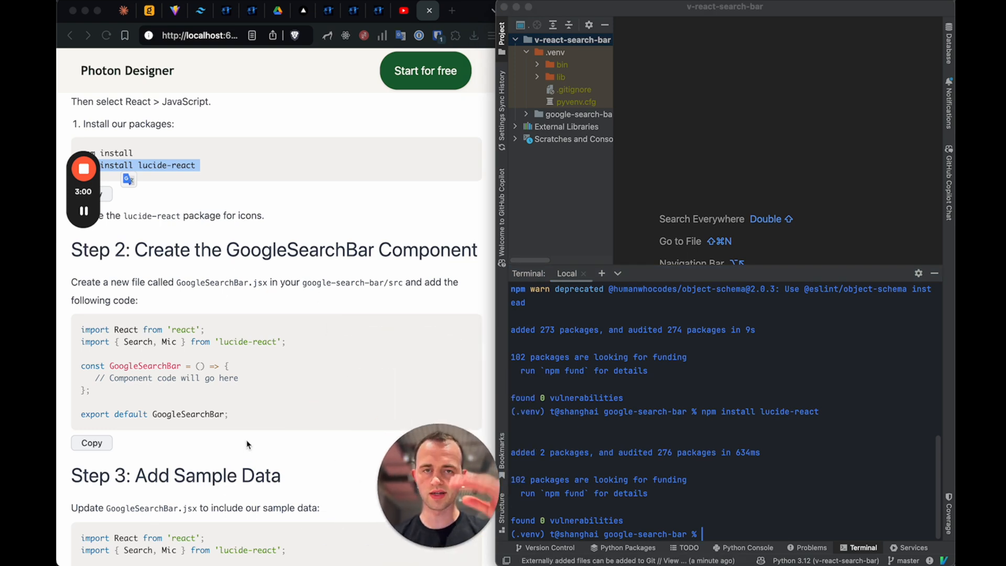
{"action": "mouse_move", "coordinate": [276, 433]}
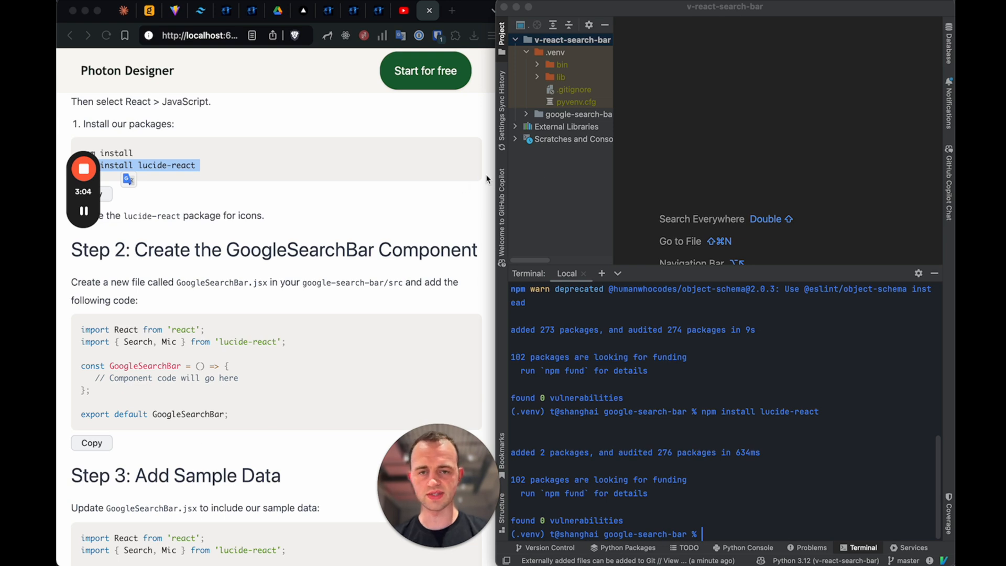
Run the Vite dev server on localhost:5173, expand google-search-bar, and copy the starter code
{"action": "left_click", "coordinate": [566, 126]}
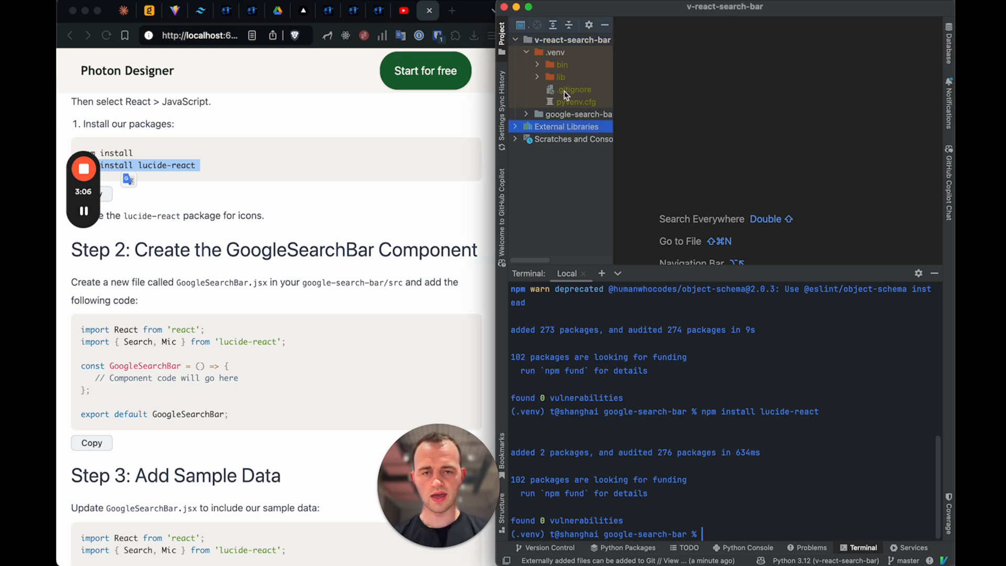
{"action": "left_click", "coordinate": [526, 114]}
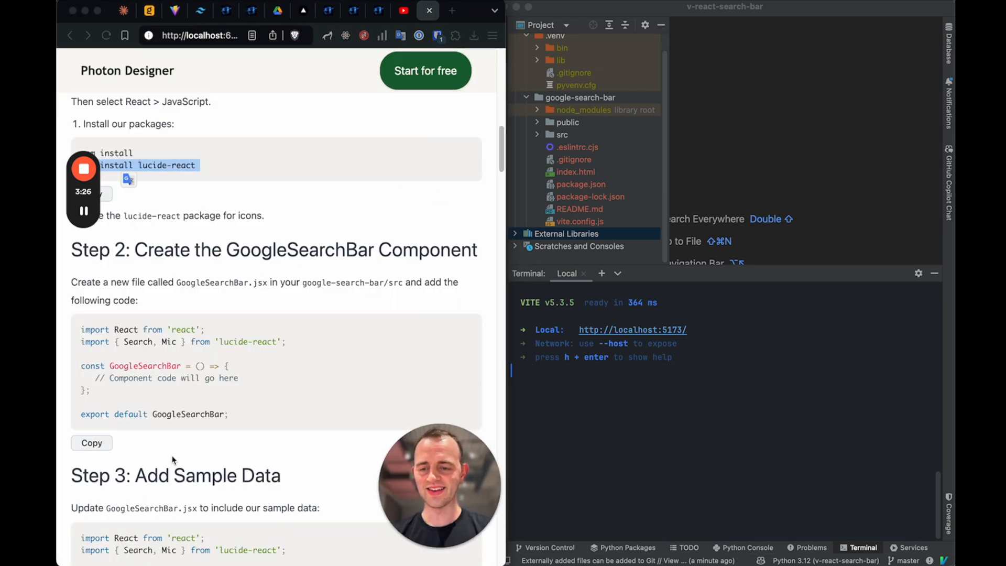
{"action": "left_click", "coordinate": [91, 442]}
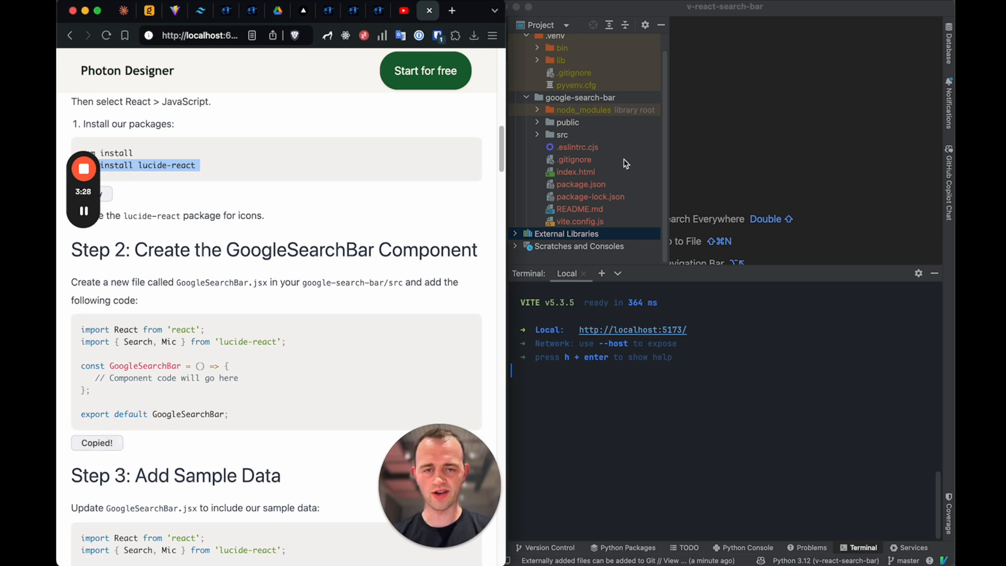
{"action": "left_click", "coordinate": [580, 97]}
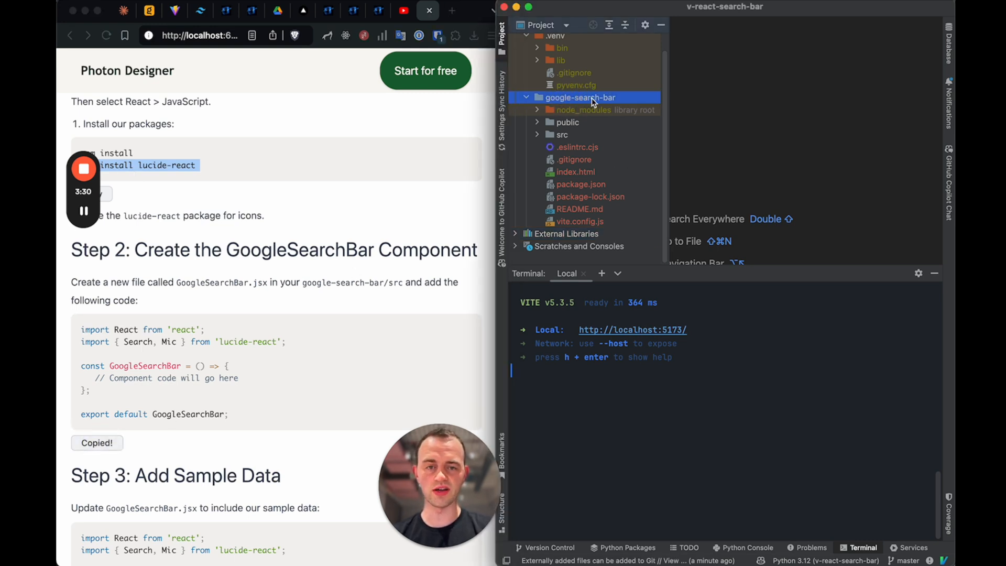
Add GoogleSearchBar.jsx and paste in the starter component importing Search and Mic icons
{"action": "right_click", "coordinate": [580, 96]}
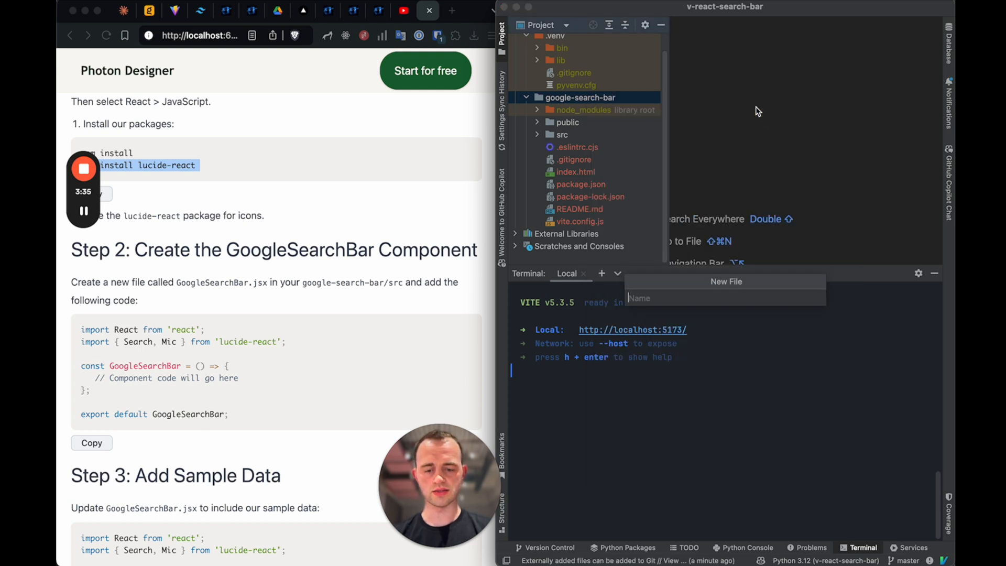
{"action": "type", "text": "GoogleSearch"}
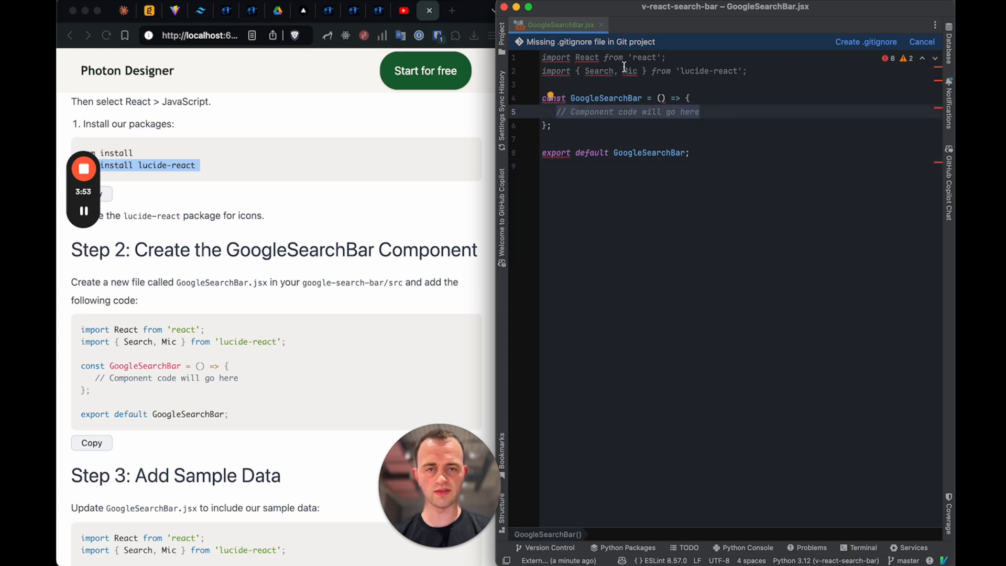
{"action": "mouse_move", "coordinate": [904, 58]}
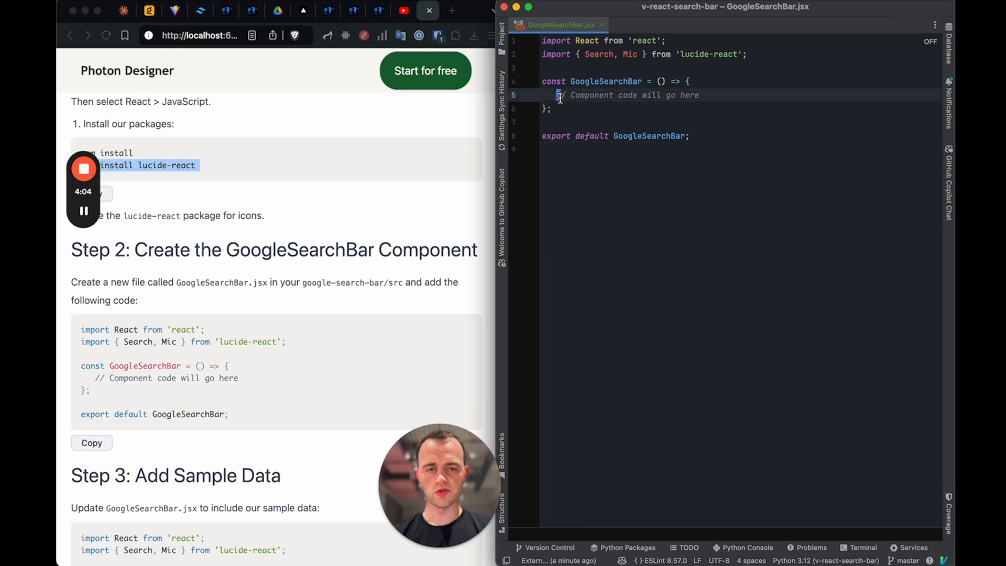
Paste the five-entry sampleData array of developer links above the component
{"action": "scroll", "scroll_direction": "down", "scroll_amount": 3}
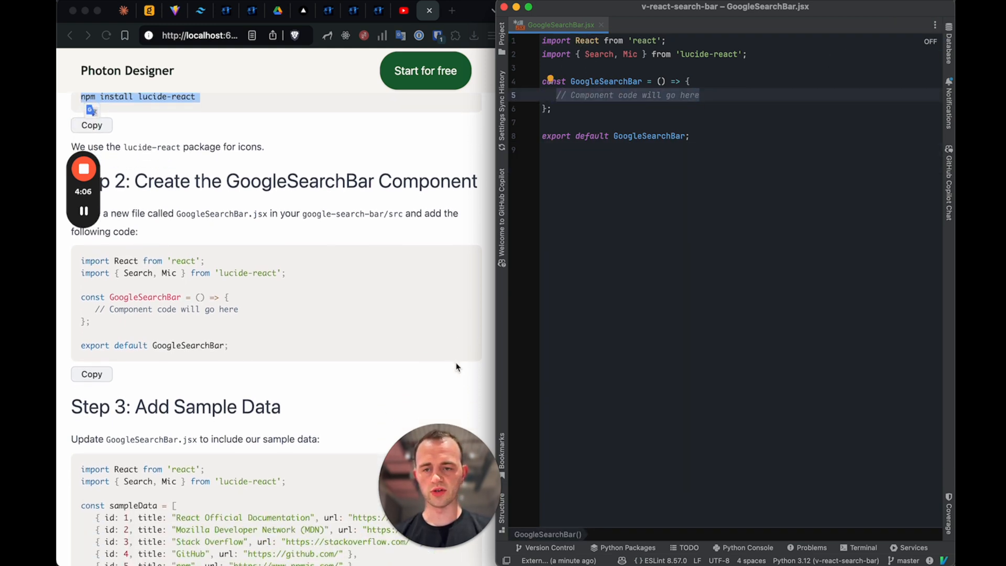
{"action": "scroll", "scroll_direction": "down", "scroll_amount": 3}
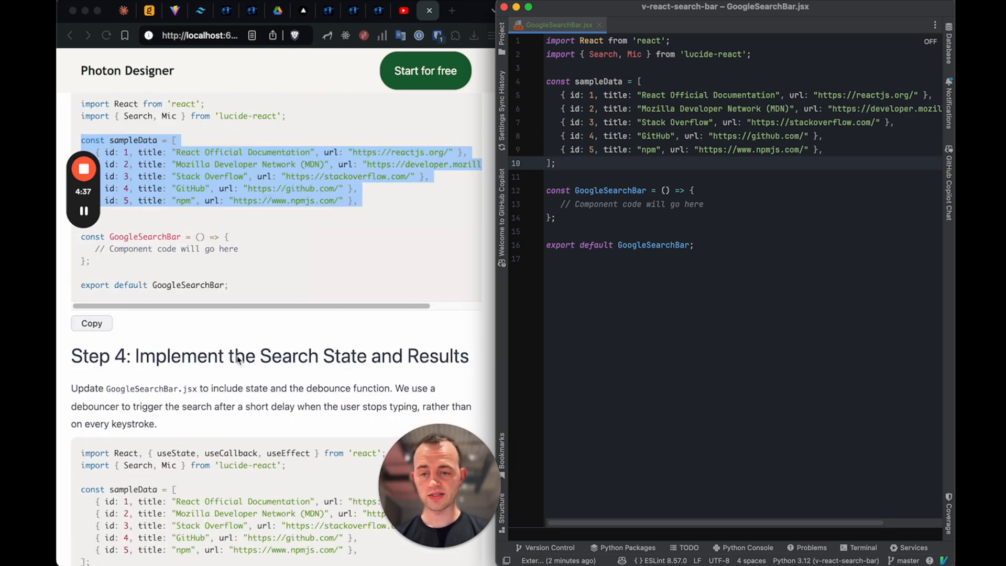
Paste the Step 4 code with searchTerm and searchResults state plus a debounce helper
{"action": "scroll", "scroll_direction": "down", "scroll_amount": 3}
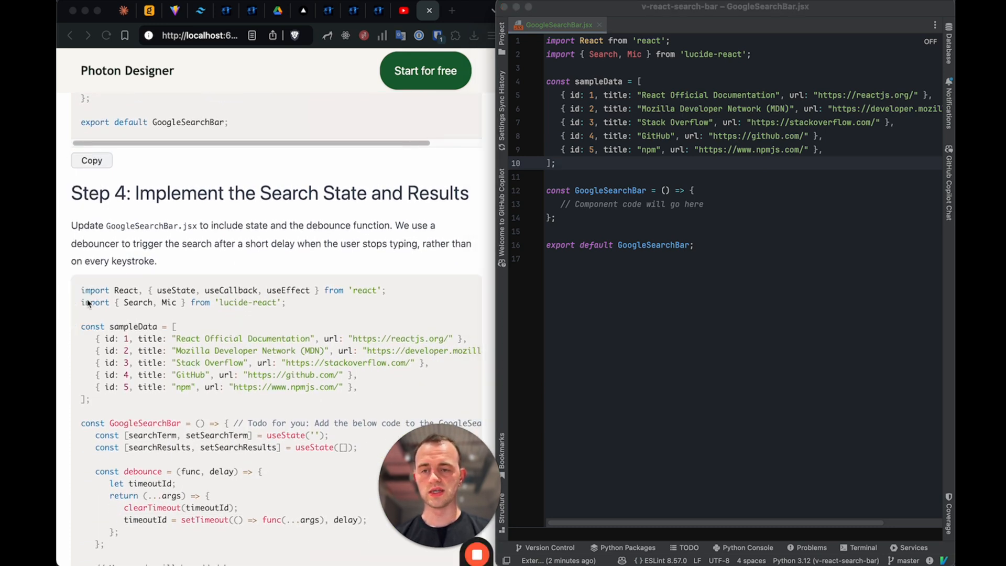
{"action": "scroll", "scroll_direction": "down", "scroll_amount": 3}
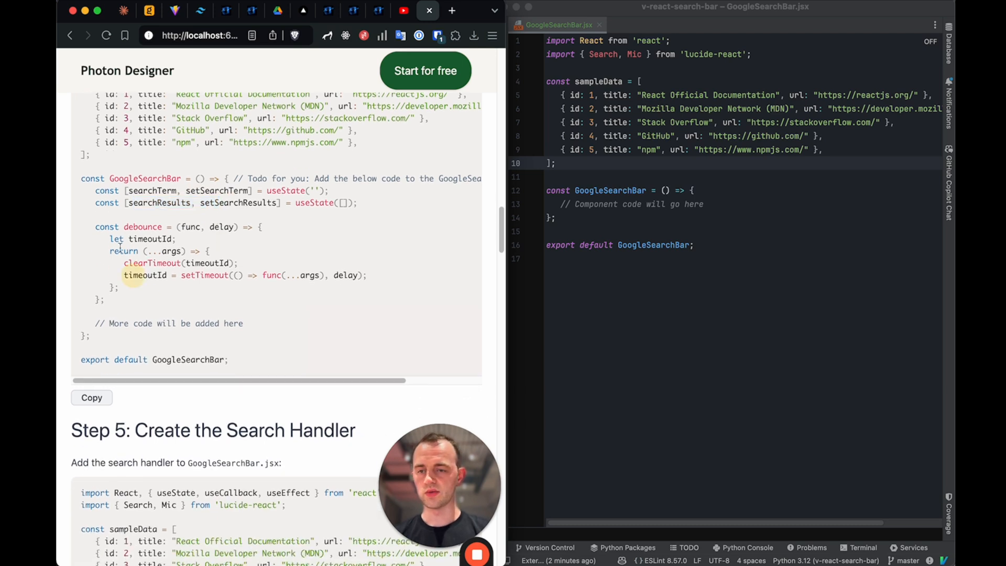
{"action": "left_click_drag", "start_coordinate": [82, 178], "coordinate": [186, 337]}
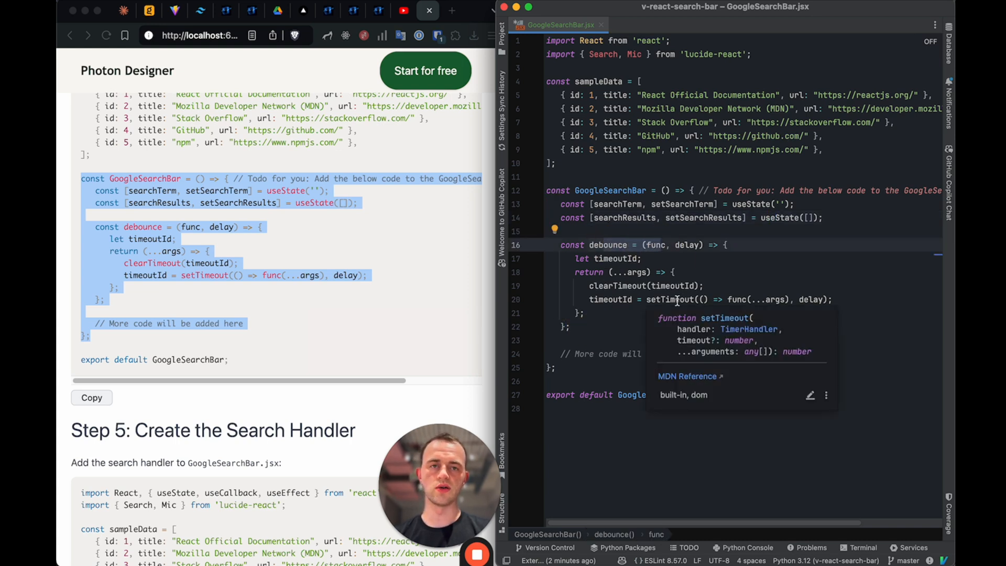
{"action": "mouse_move", "coordinate": [308, 289]}
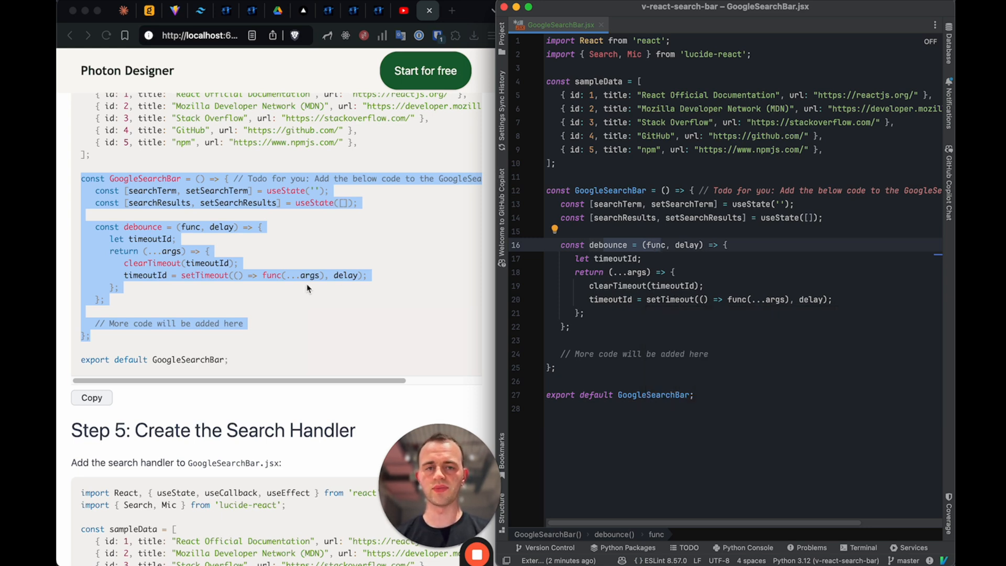
{"action": "scroll", "scroll_direction": "down", "scroll_amount": 3}
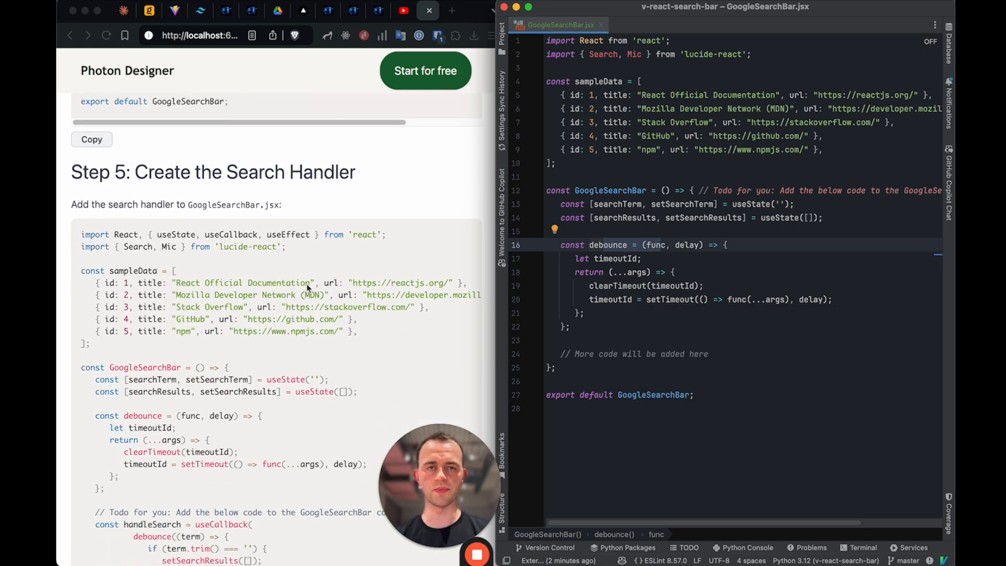
Paste handleSearch, the search useEffect and handleInputChange below the debounce function
{"action": "scroll", "scroll_direction": "down", "scroll_amount": 3}
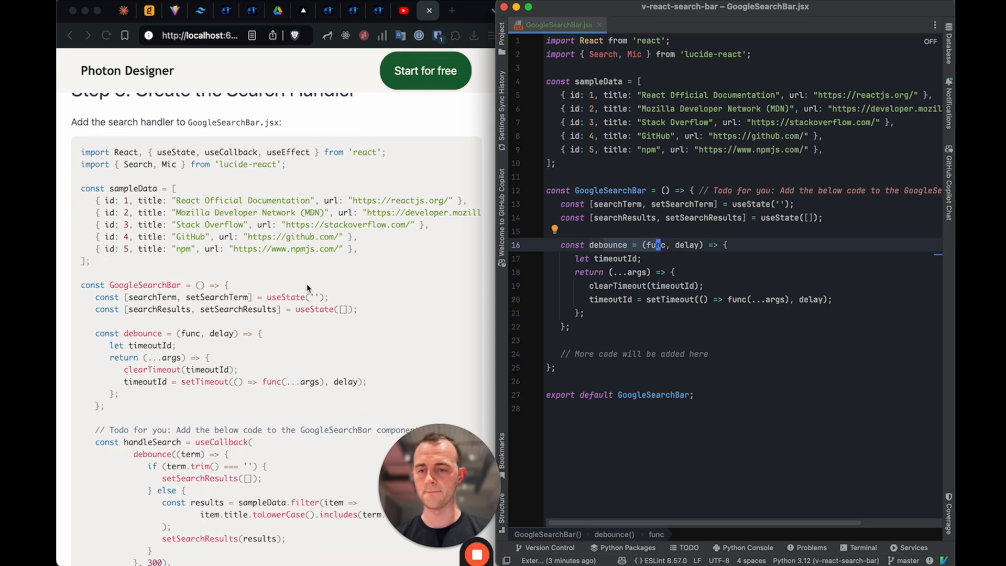
{"action": "scroll", "scroll_direction": "down", "scroll_amount": 3}
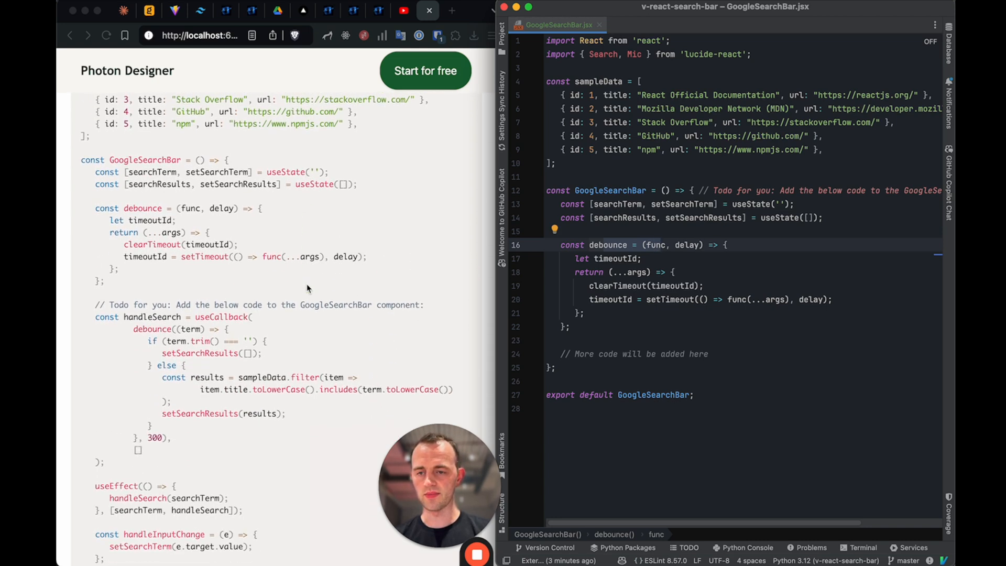
{"action": "scroll", "scroll_direction": "down", "scroll_amount": 3}
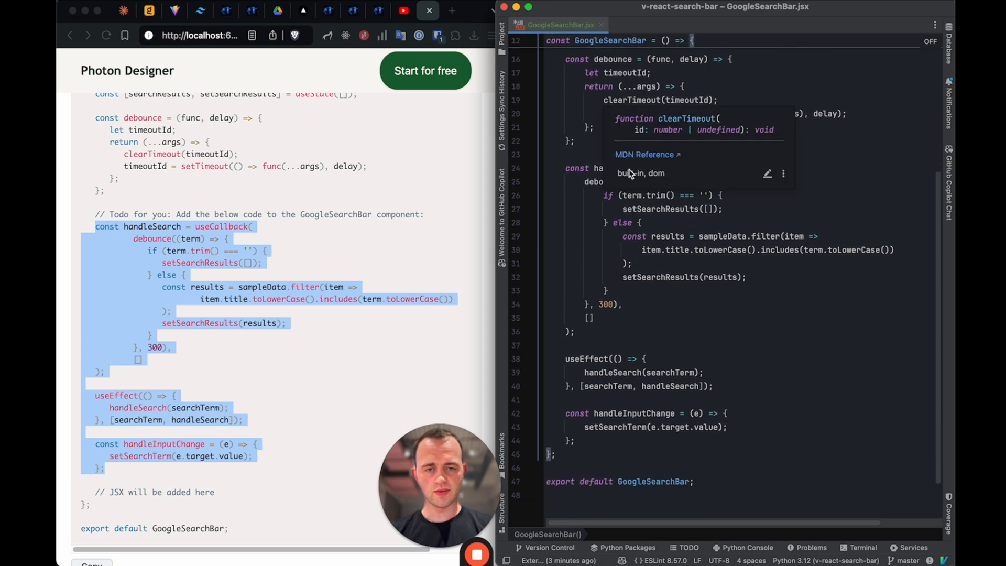
{"action": "left_click", "coordinate": [620, 168]}
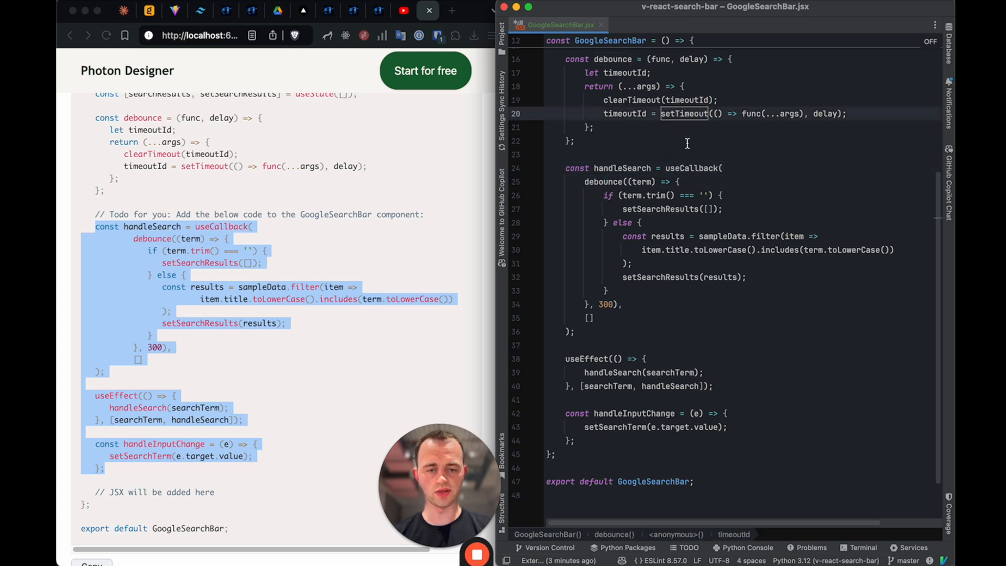
Highlight where results and handleSearch are used in GoogleSearchBar.jsx
{"action": "left_click", "coordinate": [609, 303]}
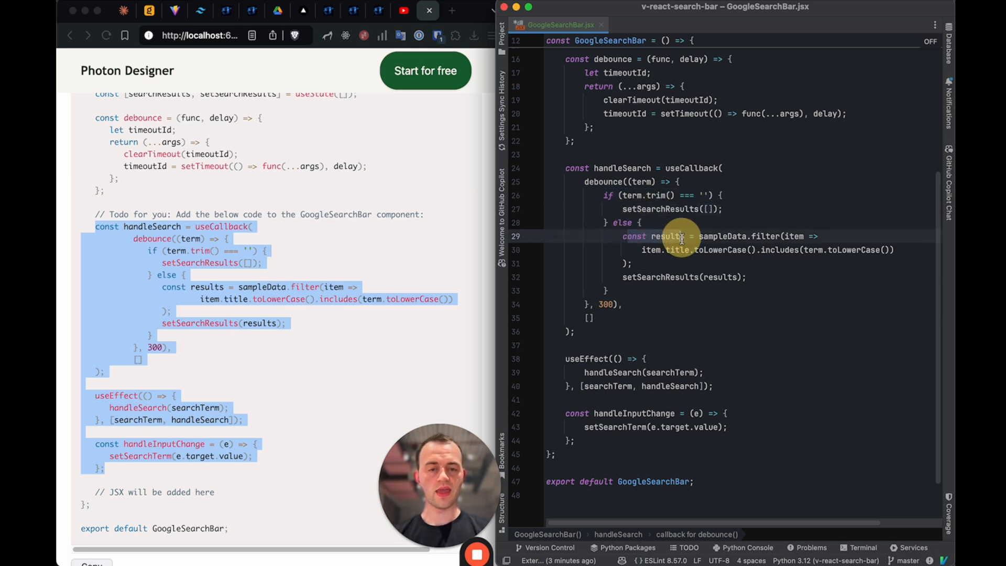
{"action": "double_click", "coordinate": [722, 237]}
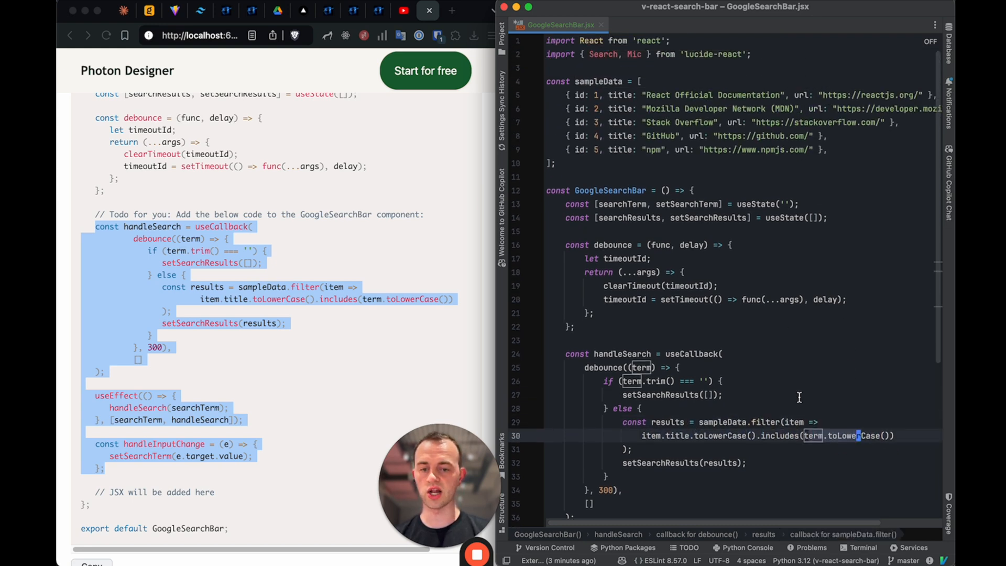
{"action": "scroll", "scroll_direction": "down", "scroll_amount": 3}
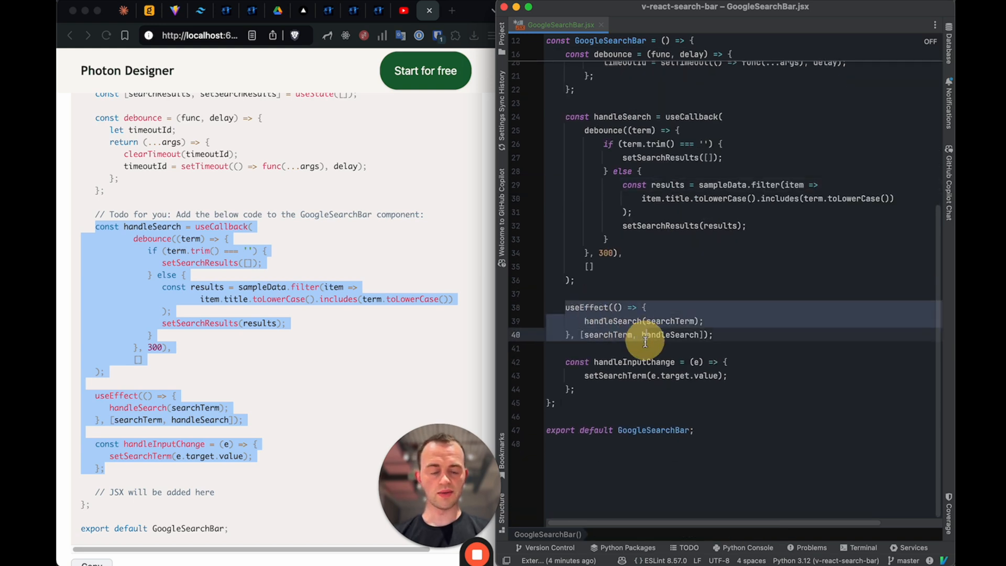
{"action": "double_click", "coordinate": [670, 334]}
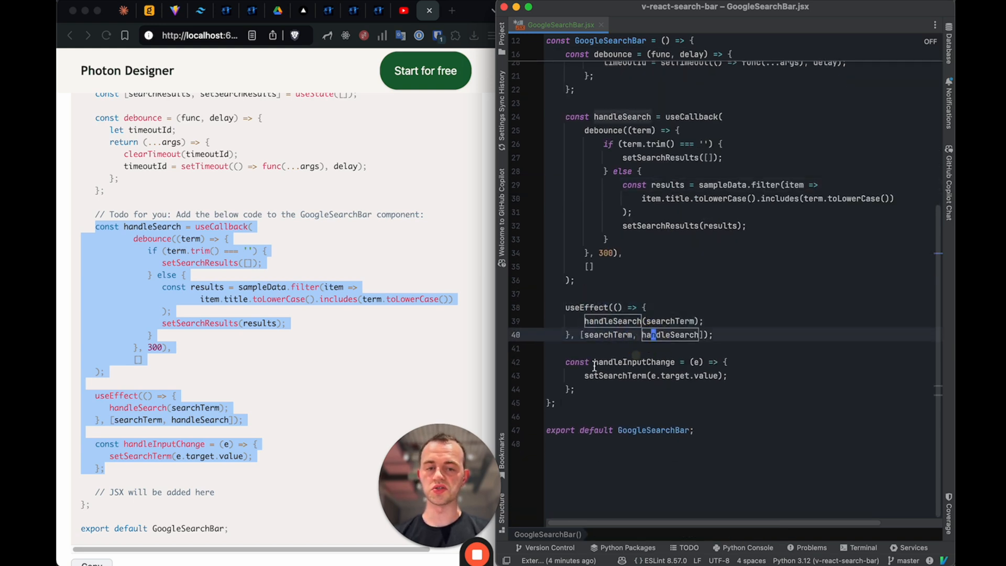
Copy the Step 6 JSX return block and paste it after handleInputChange
{"action": "scroll", "scroll_direction": "down", "scroll_amount": 3}
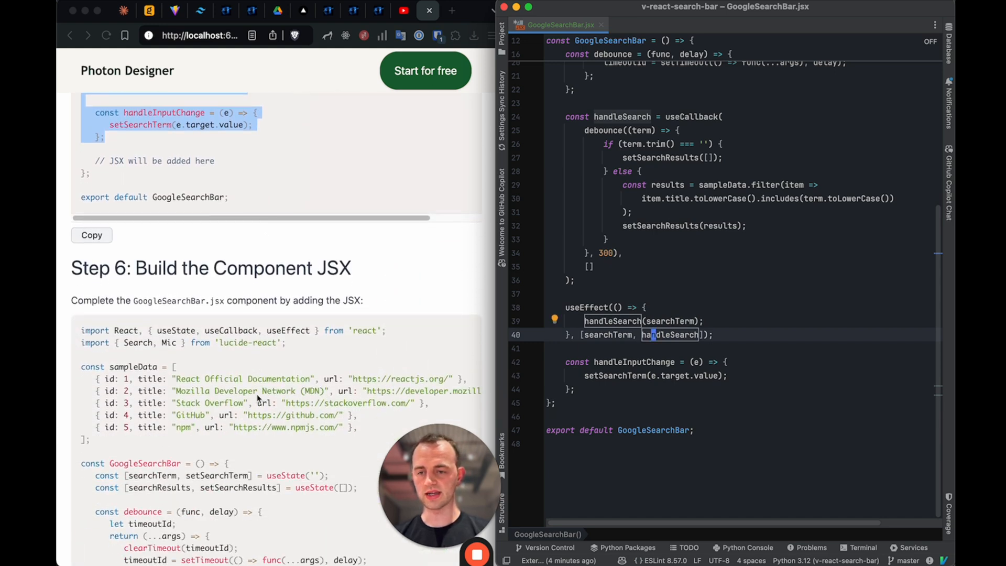
{"action": "scroll", "scroll_direction": "down", "scroll_amount": 3}
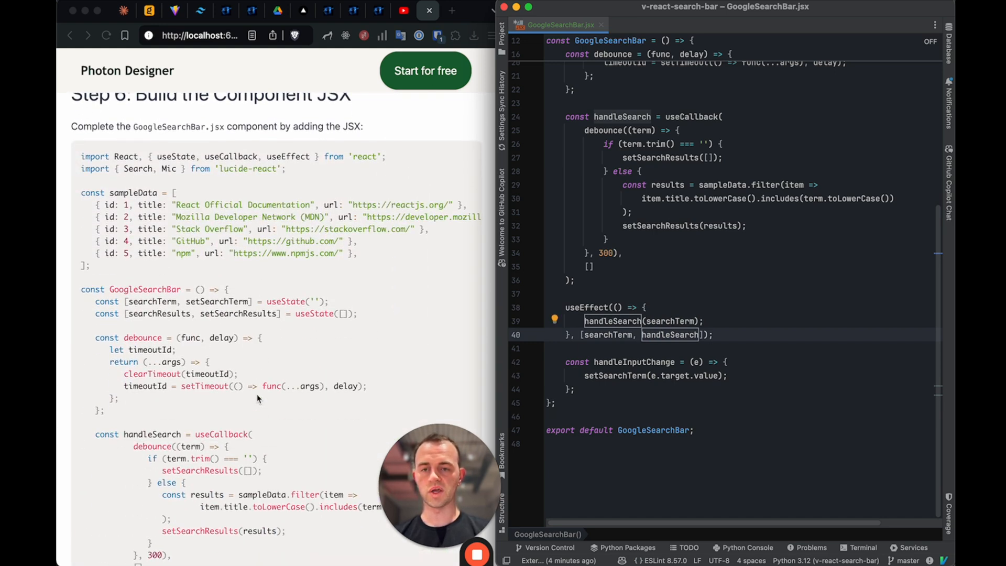
{"action": "scroll", "scroll_direction": "down", "scroll_amount": 3}
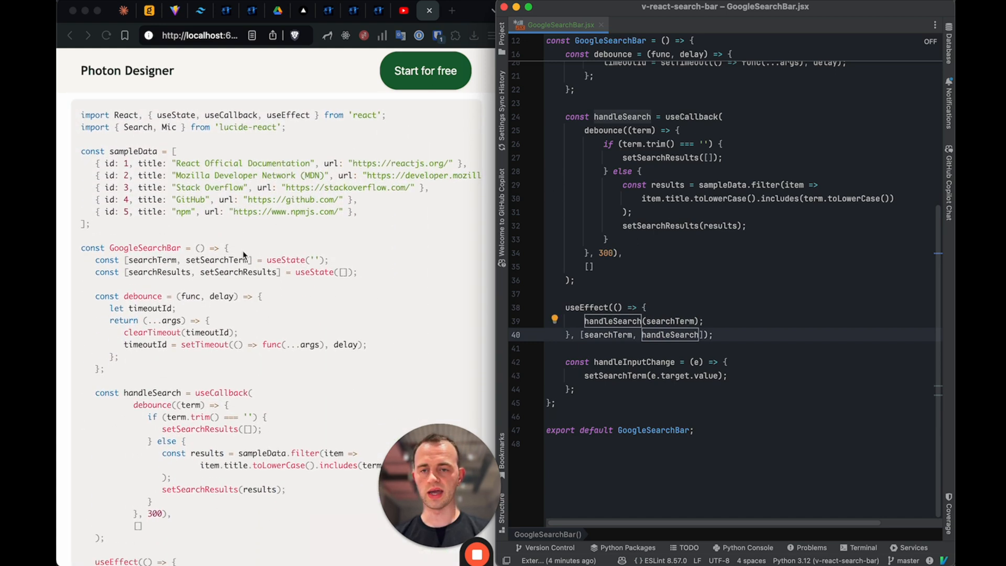
{"action": "scroll", "scroll_direction": "down", "scroll_amount": 3}
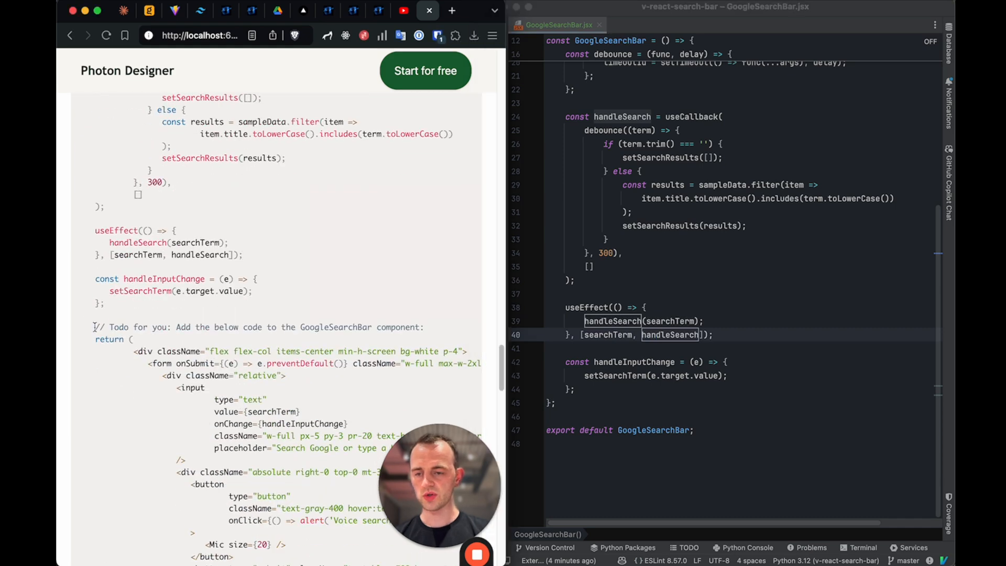
{"action": "left_click_drag", "start_coordinate": [95, 339], "coordinate": [231, 551]}
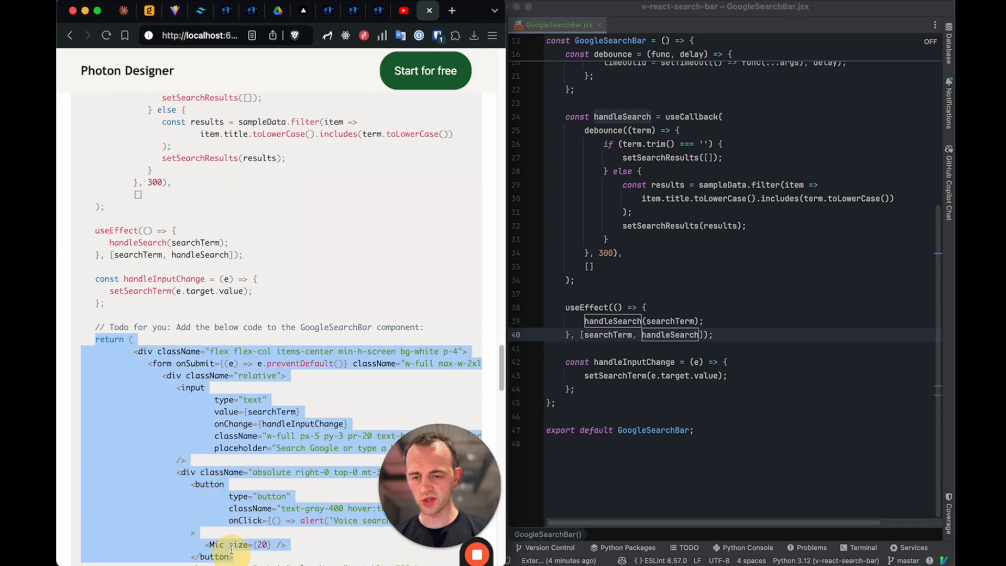
{"action": "scroll", "scroll_direction": "down", "scroll_amount": 3}
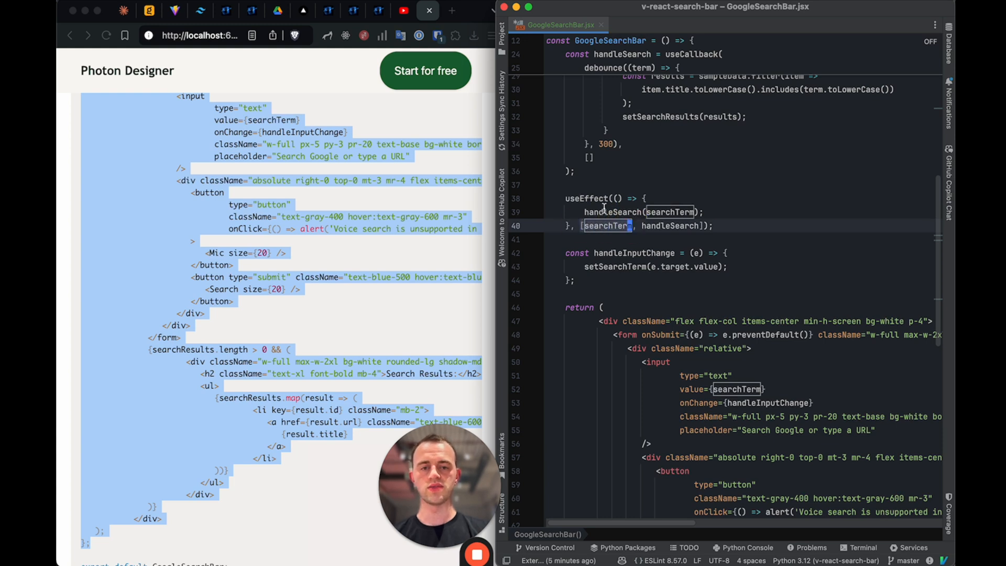
{"action": "mouse_move", "coordinate": [606, 225]}
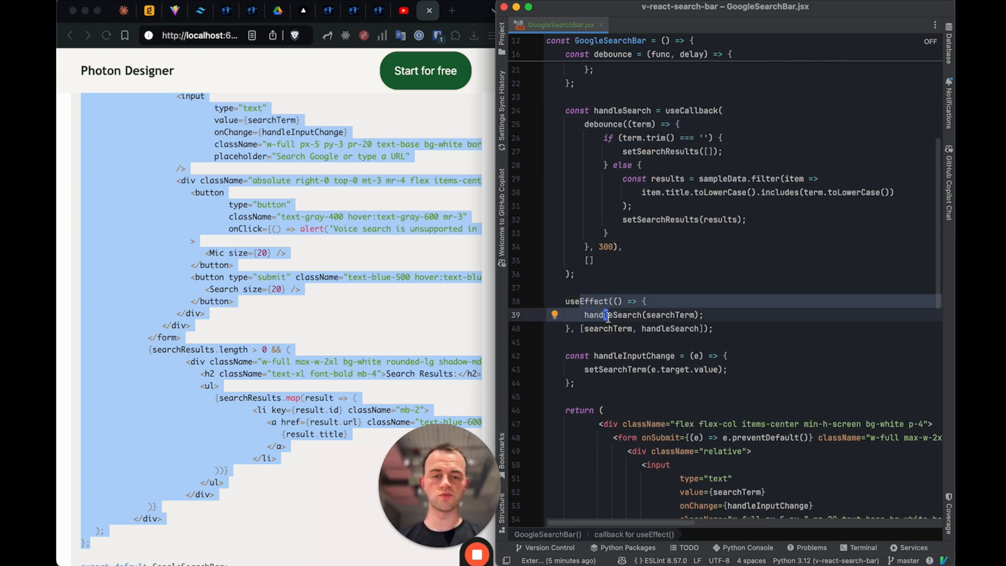
{"action": "scroll", "scroll_direction": "down", "scroll_amount": 3}
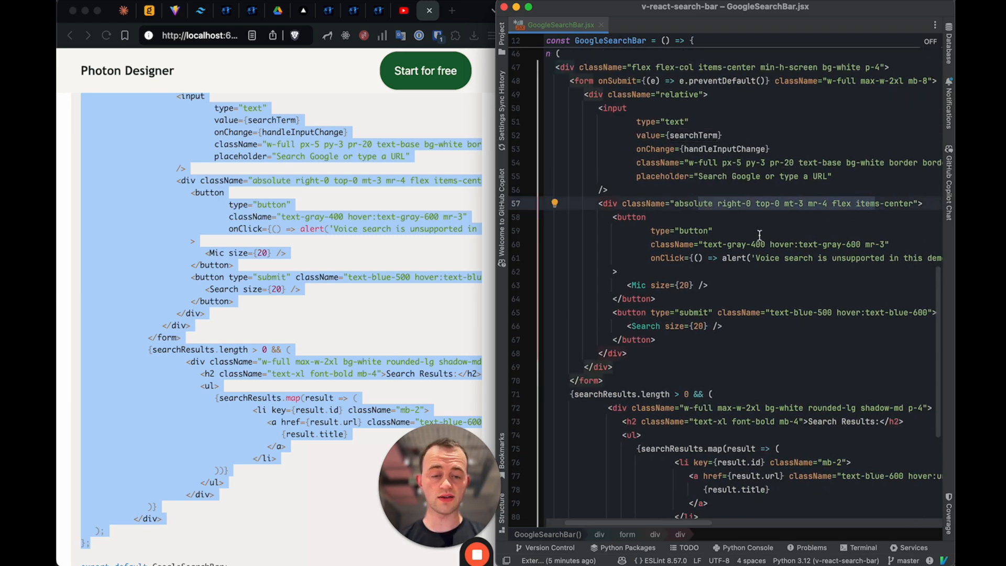
{"action": "scroll", "scroll_direction": "down", "scroll_amount": 3}
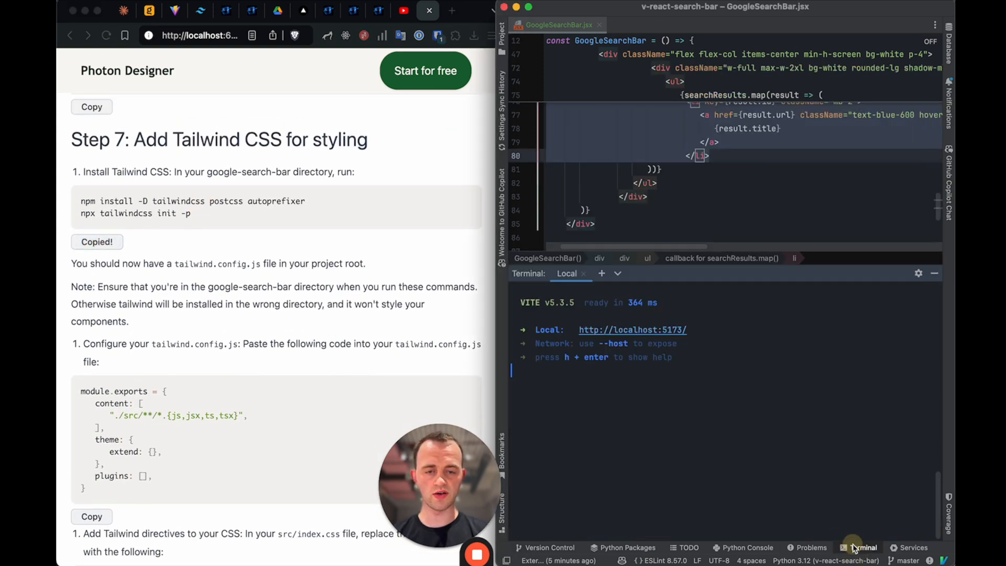
Open a second terminal session for the Tailwind, PostCSS and autoprefixer install
{"action": "left_click", "coordinate": [657, 272]}
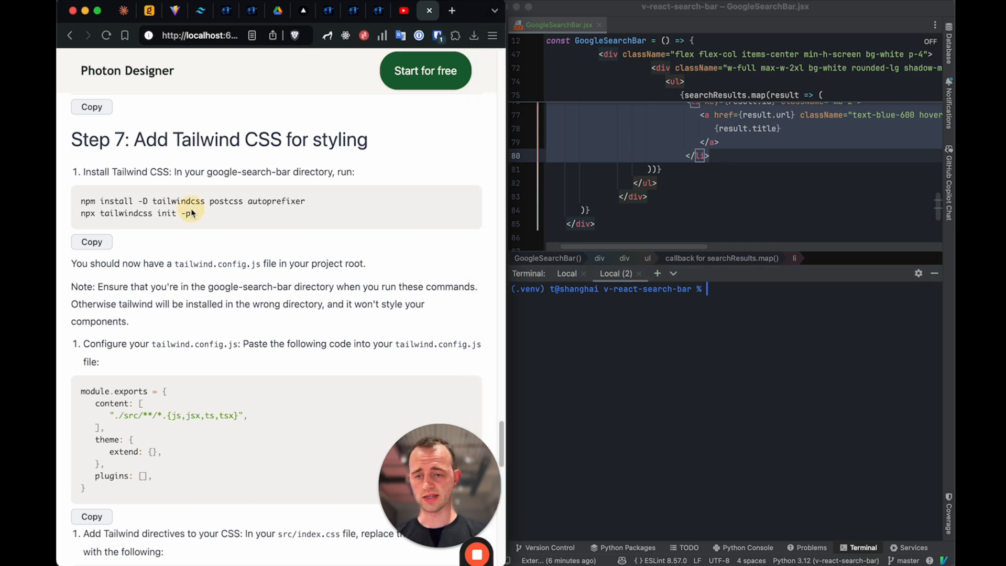
{"action": "left_click", "coordinate": [92, 241]}
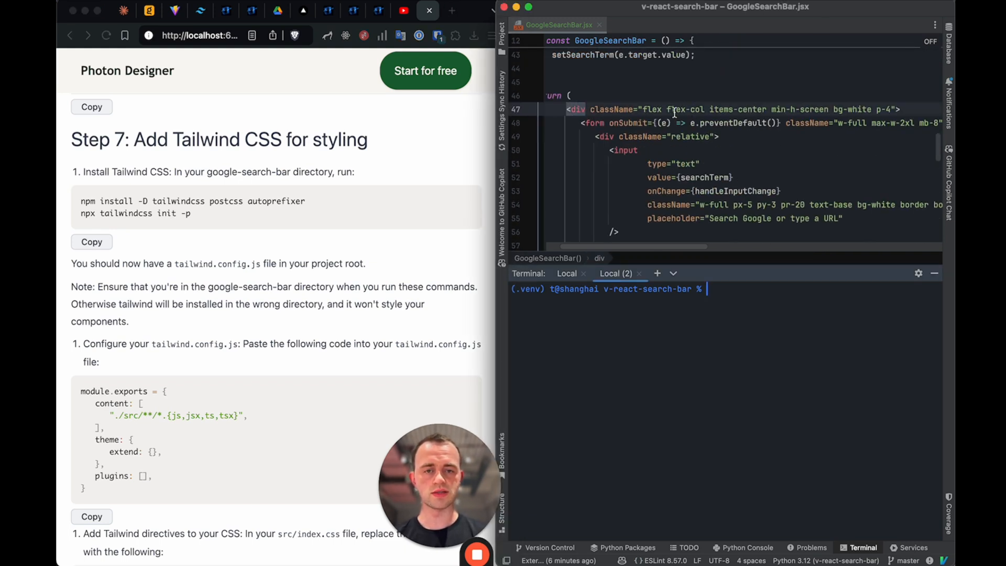
{"action": "mouse_move", "coordinate": [627, 123]}
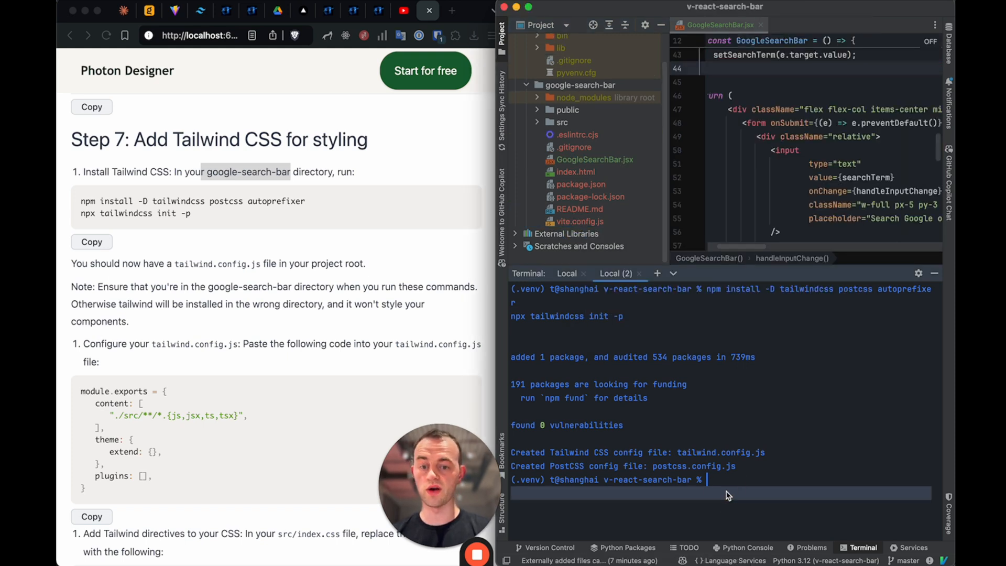
Change into google-search-bar, rerun the Tailwind install and init, then view README.md
{"action": "type", "text": "cd google-search-bar"}
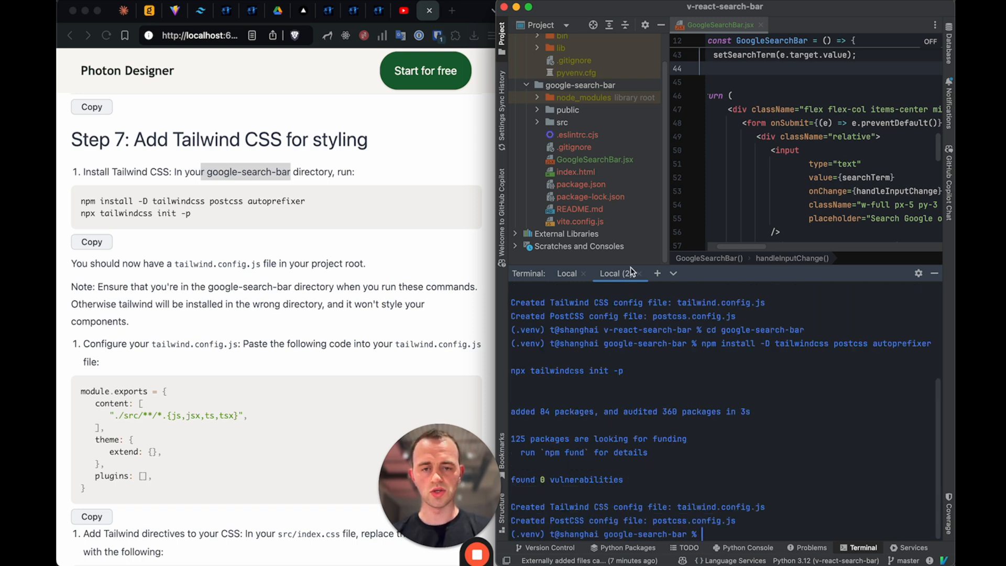
{"action": "left_click", "coordinate": [577, 221]}
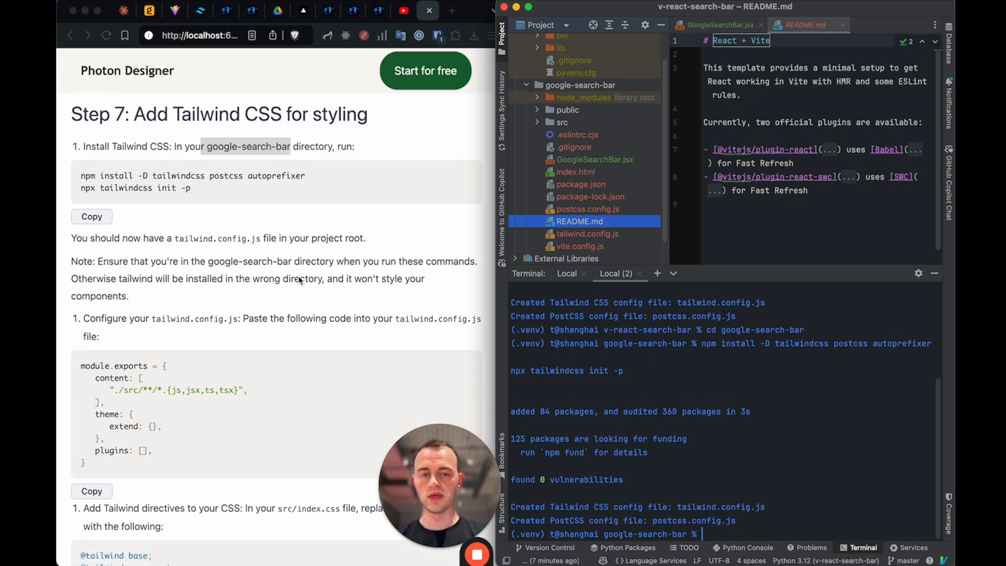
{"action": "scroll", "scroll_direction": "down", "scroll_amount": 3}
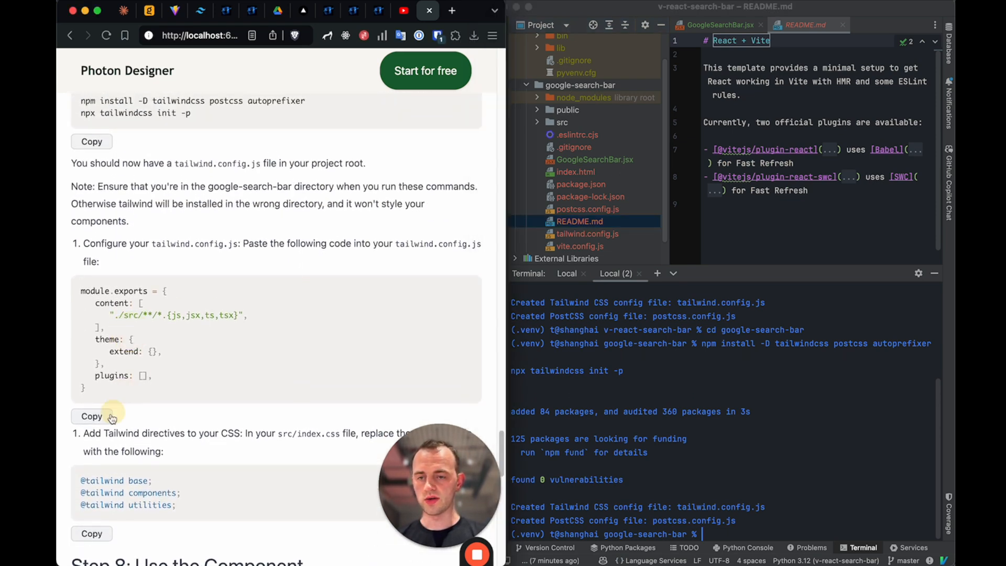
{"action": "left_click", "coordinate": [587, 211]}
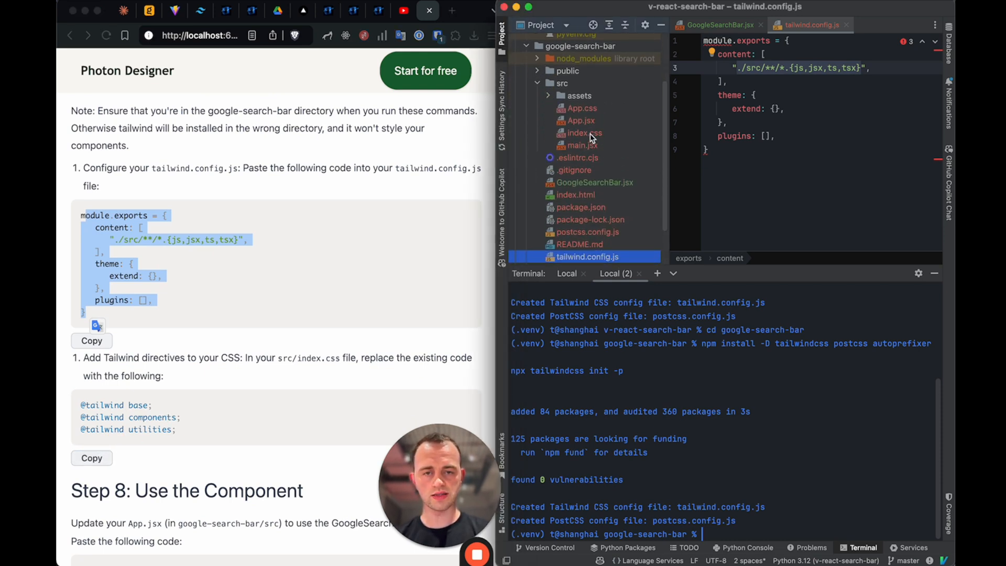
{"action": "left_click", "coordinate": [582, 133]}
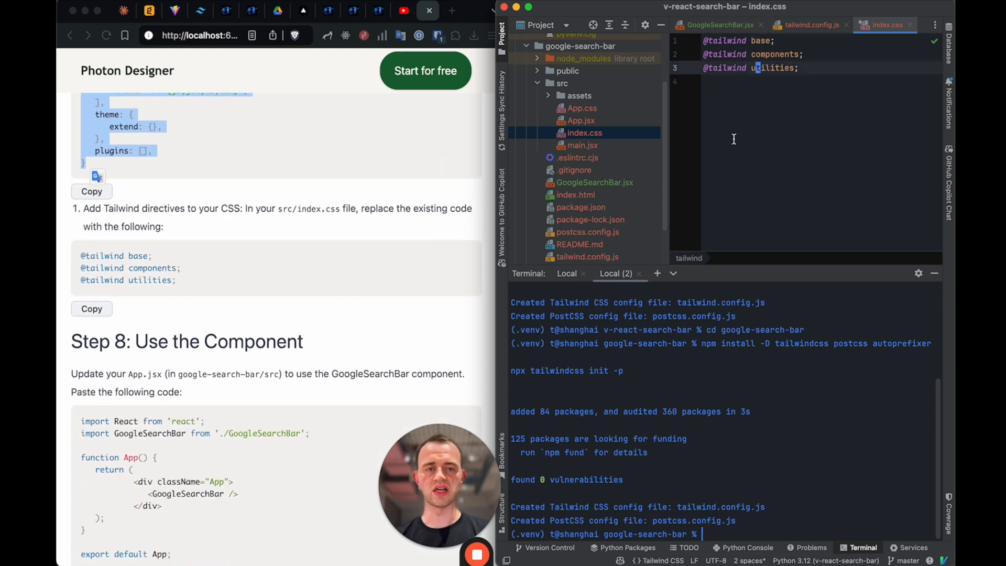
{"action": "scroll", "scroll_direction": "down", "scroll_amount": 3}
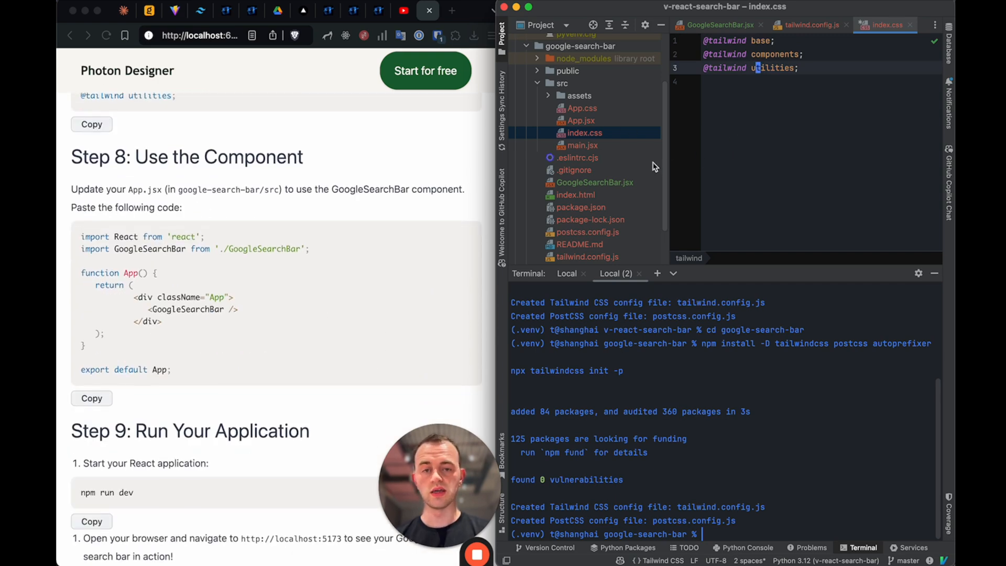
Select GoogleSearchBar.jsx in the Project tree and move it into src
{"action": "left_click", "coordinate": [593, 182]}
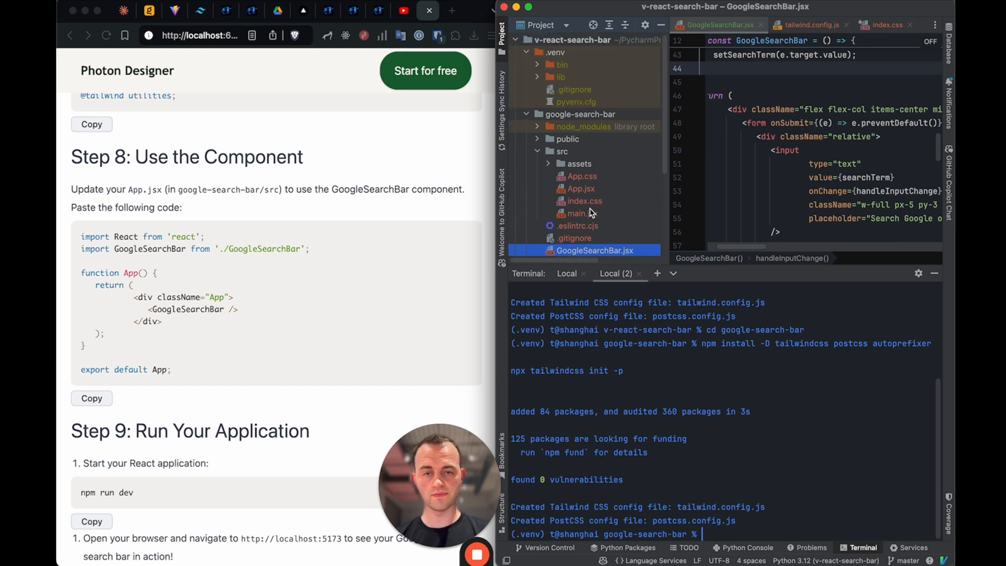
{"action": "scroll", "scroll_direction": "down", "scroll_amount": 3}
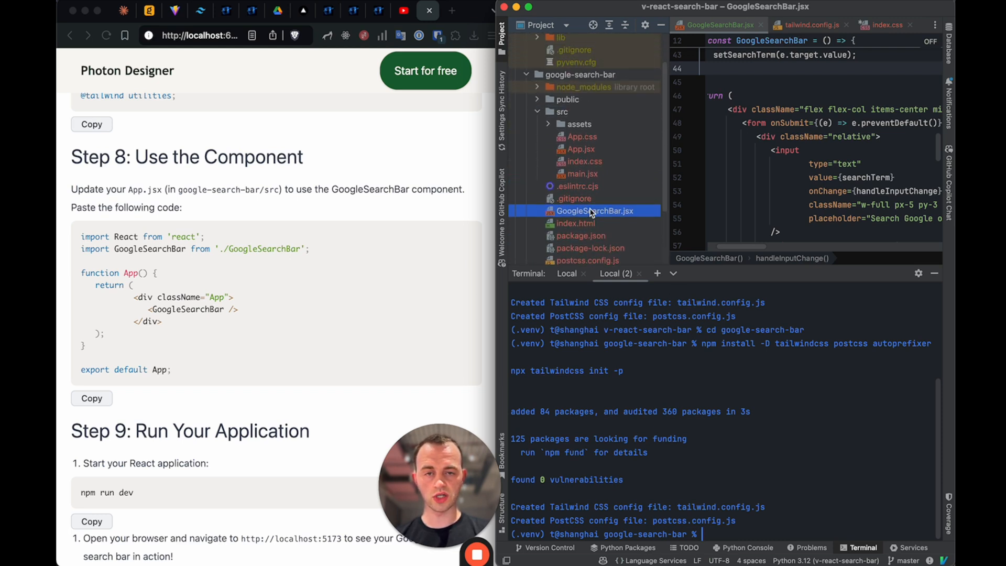
{"action": "left_click", "coordinate": [583, 149]}
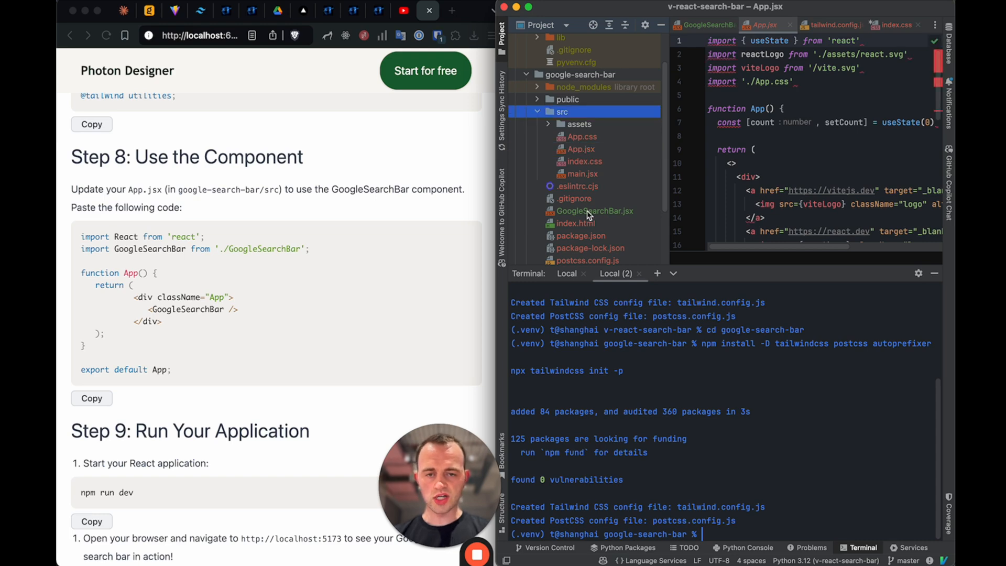
{"action": "mouse_move", "coordinate": [313, 223]}
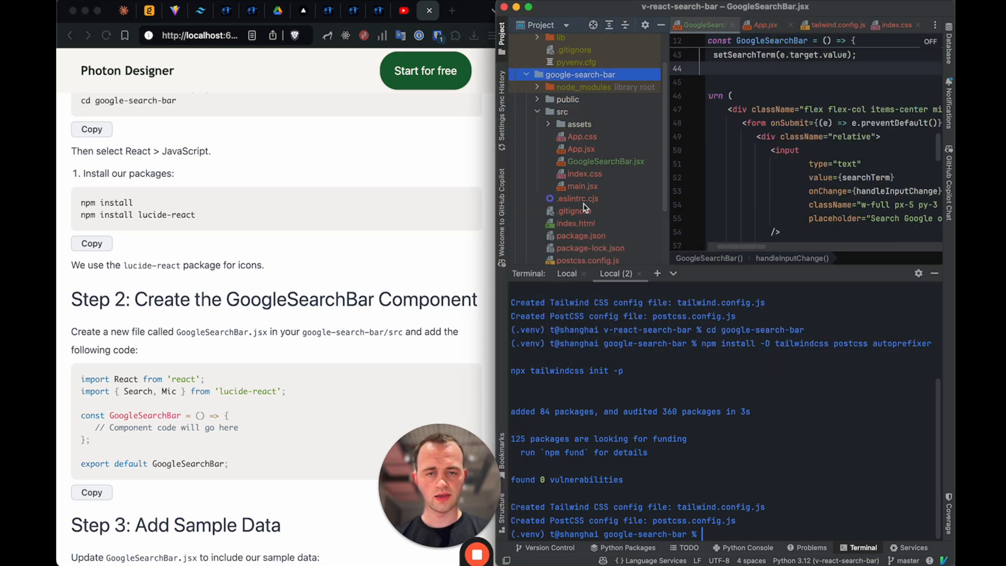
Scroll the Project tree and open App.jsx
{"action": "scroll", "scroll_direction": "down", "scroll_amount": 3}
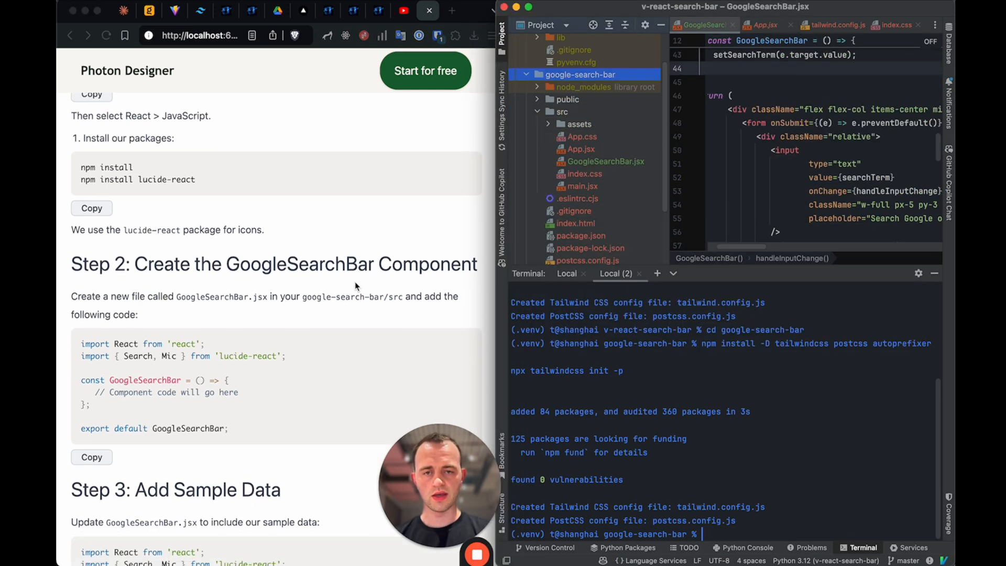
{"action": "scroll", "scroll_direction": "down", "scroll_amount": 3}
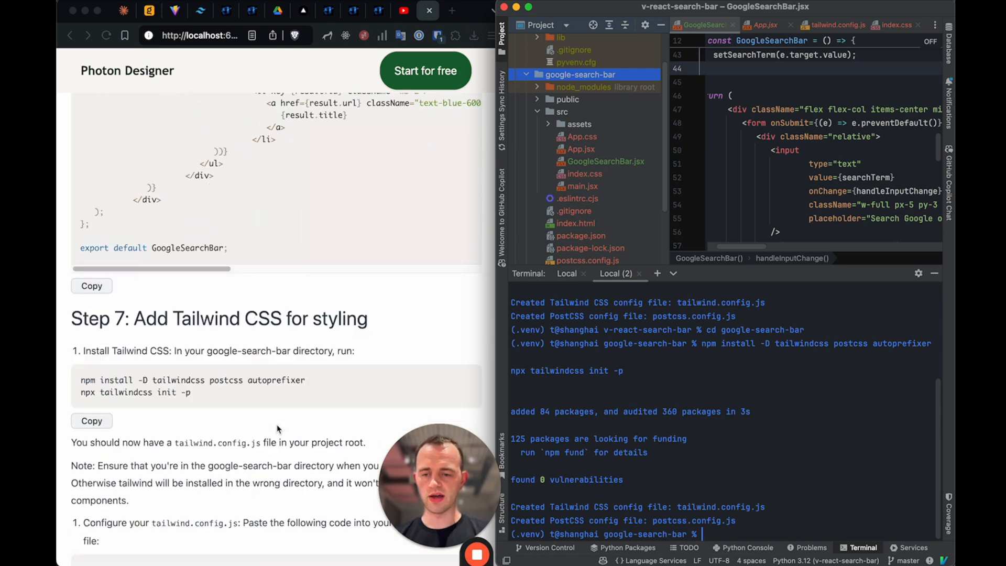
{"action": "scroll", "scroll_direction": "down", "scroll_amount": 3}
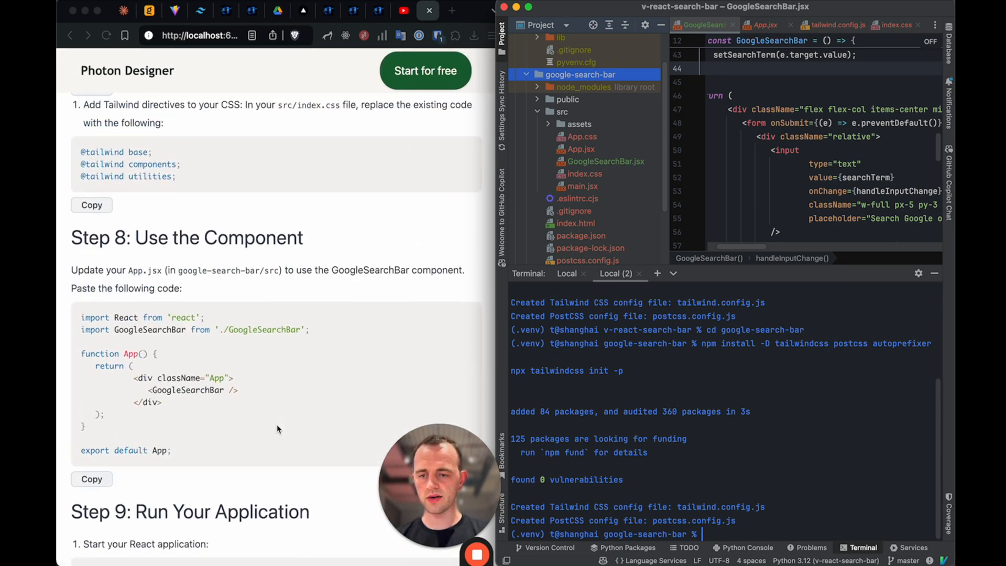
{"action": "left_click", "coordinate": [579, 149]}
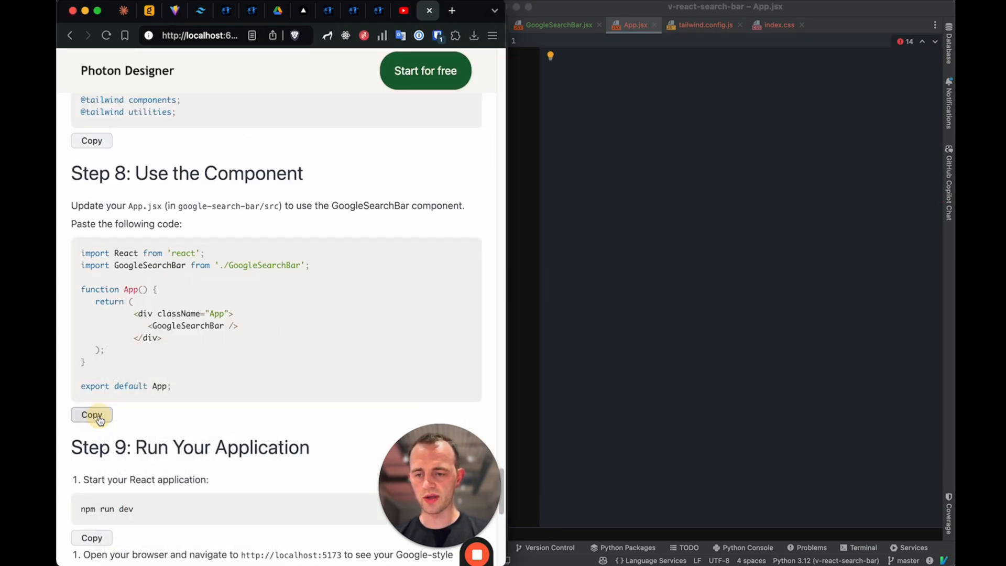
Replace App.jsx with the tutorial's Step 8 code rendering GoogleSearchBar
{"action": "left_click", "coordinate": [91, 414]}
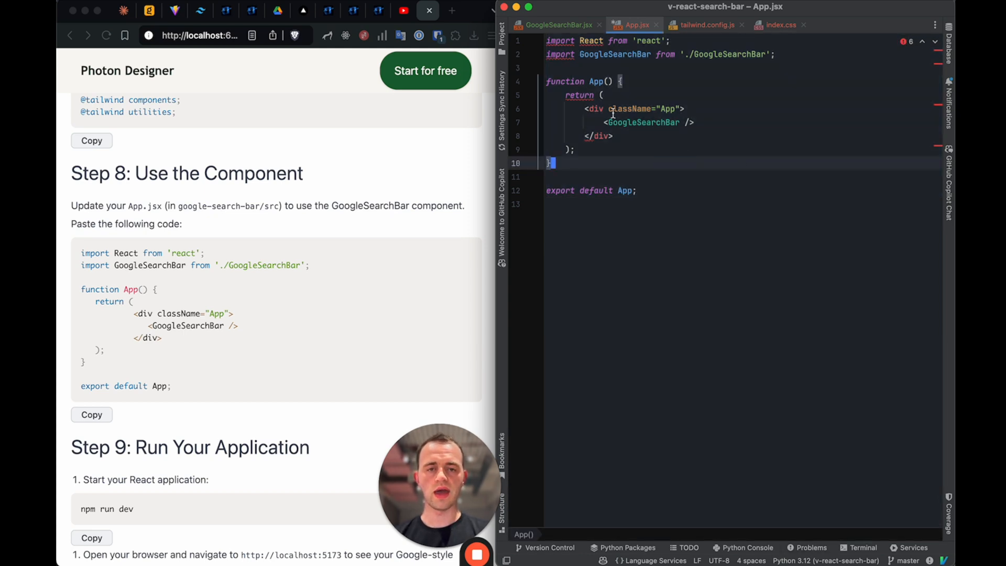
{"action": "left_click", "coordinate": [608, 135]}
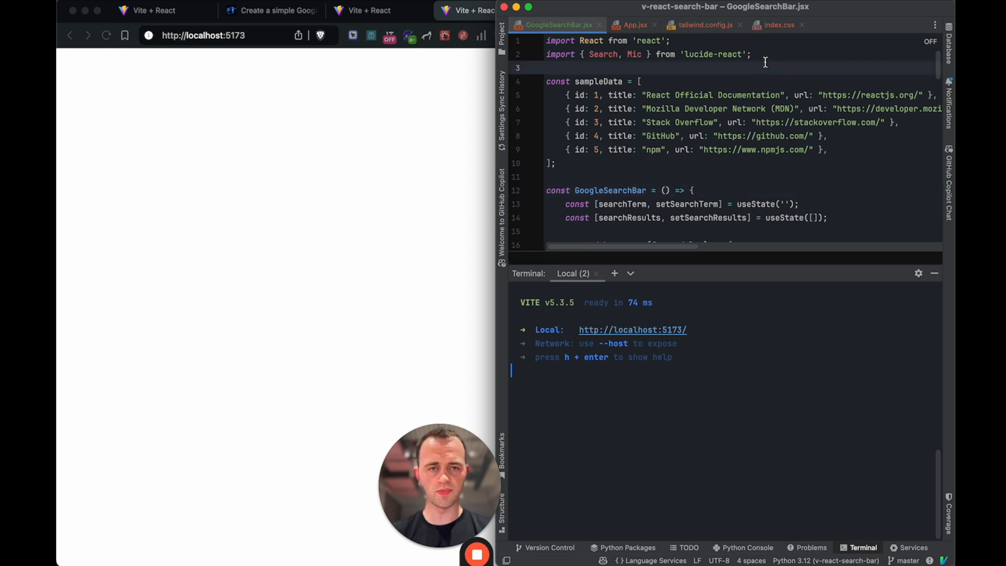
Change line 1 to import React, {useState, useCallback, useEffect} from 'react'
{"action": "type", "text": "i"}
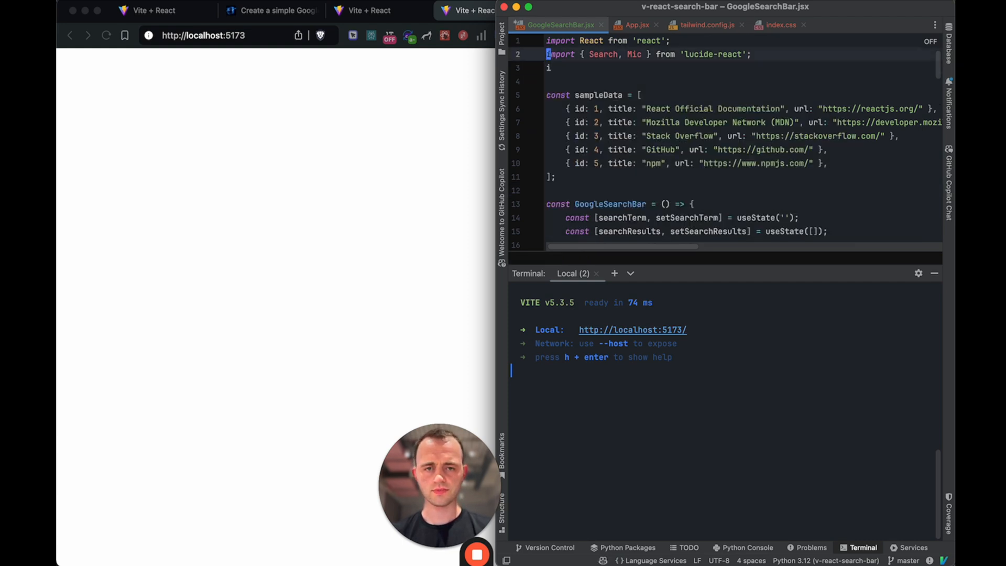
{"action": "double_click", "coordinate": [590, 40]}
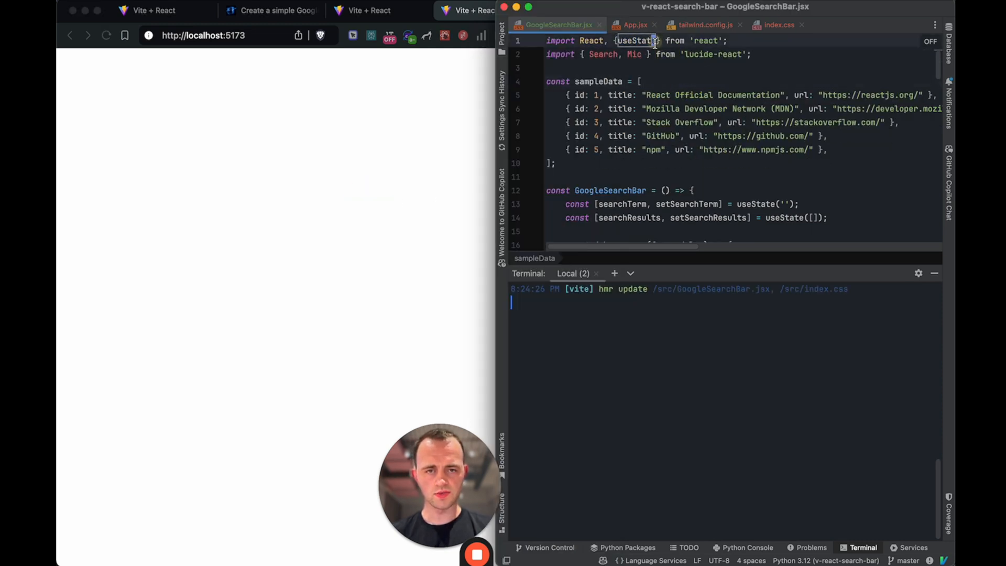
{"action": "type", "text": "Use"}
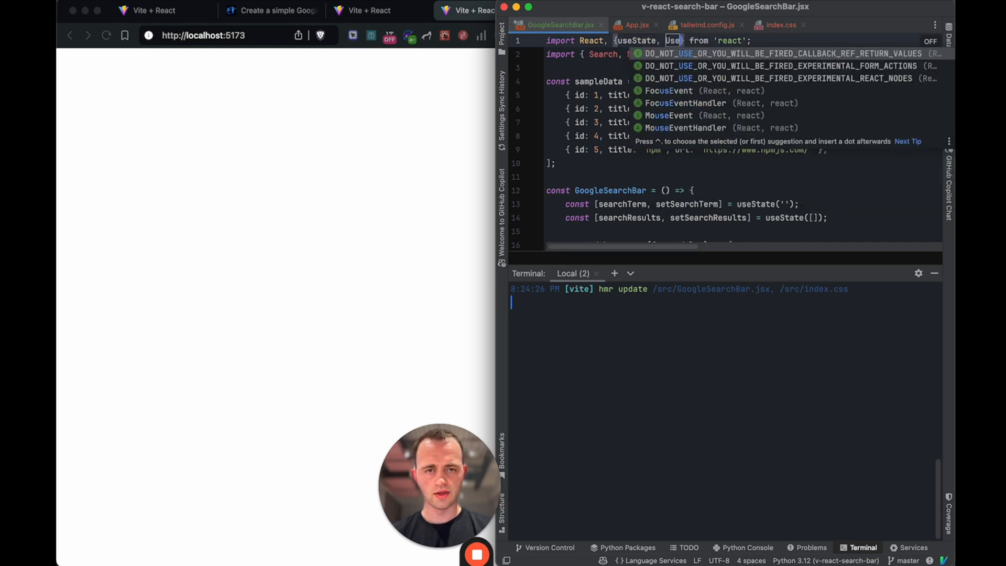
{"action": "type", "text": "useCallback"}
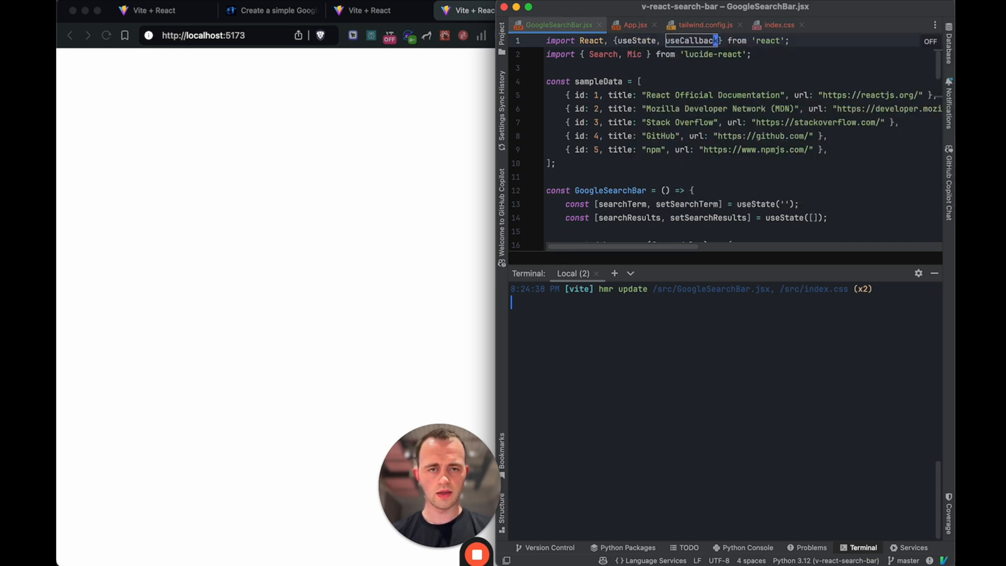
{"action": "type", "text": "useEffect"}
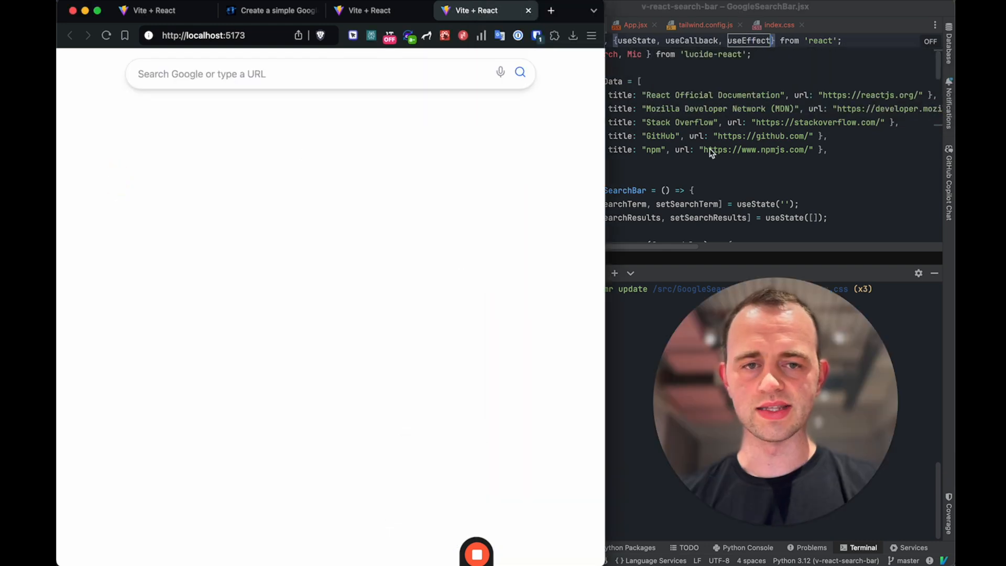
Search 'e', clear it, then search 'ree' to see React Official Documentation
{"action": "left_click", "coordinate": [255, 73]}
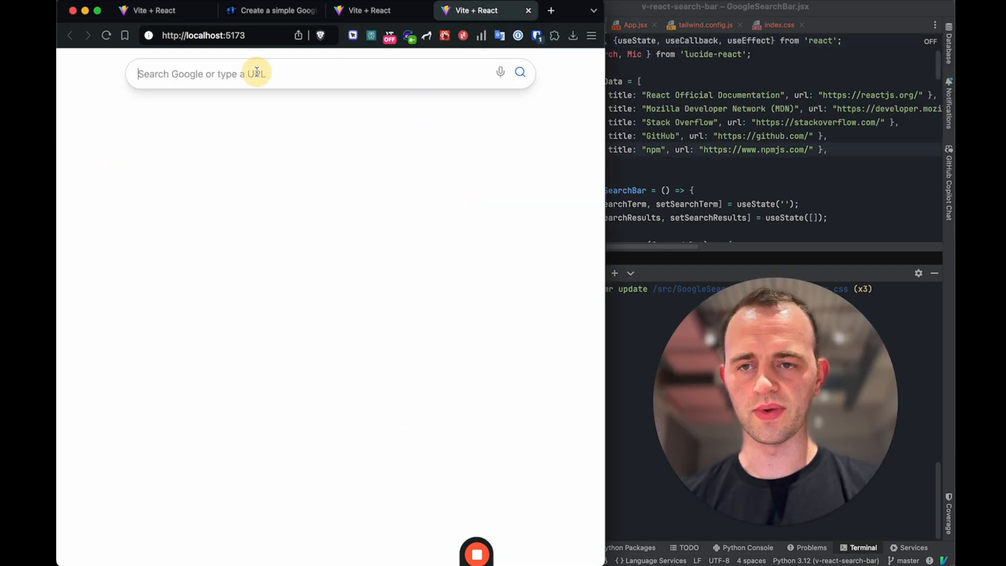
{"action": "type", "text": "e"}
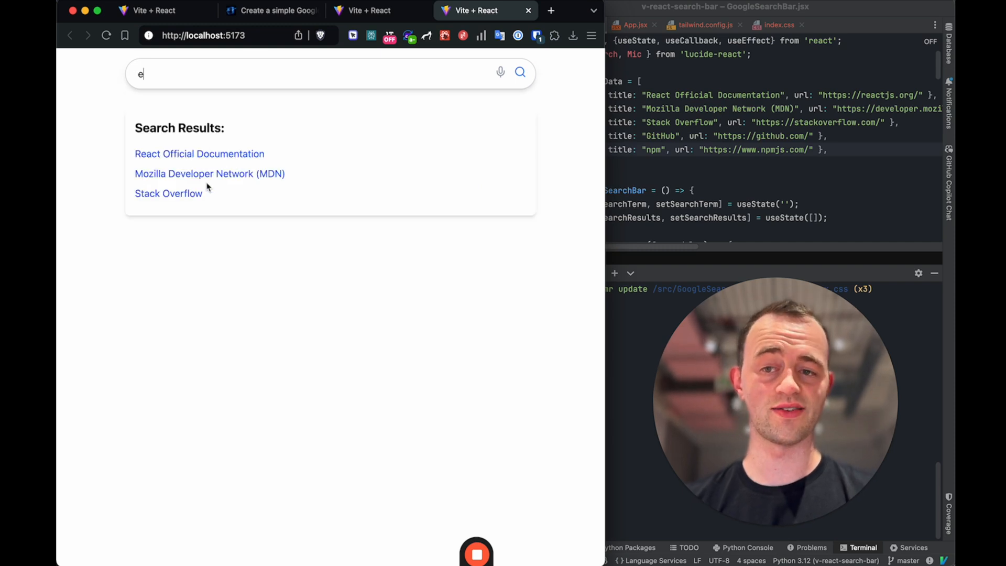
{"action": "mouse_move", "coordinate": [710, 114]}
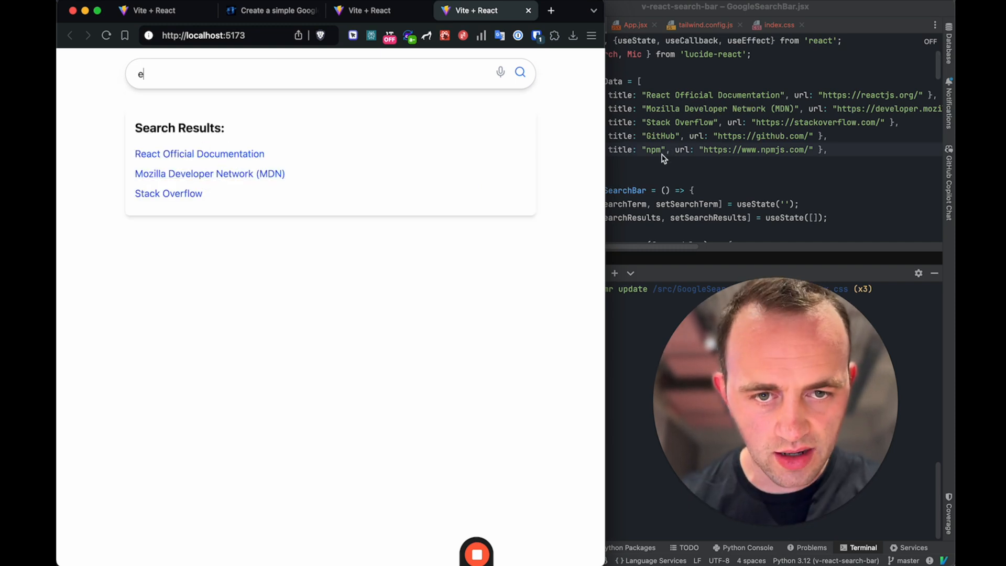
{"action": "mouse_move", "coordinate": [420, 106]}
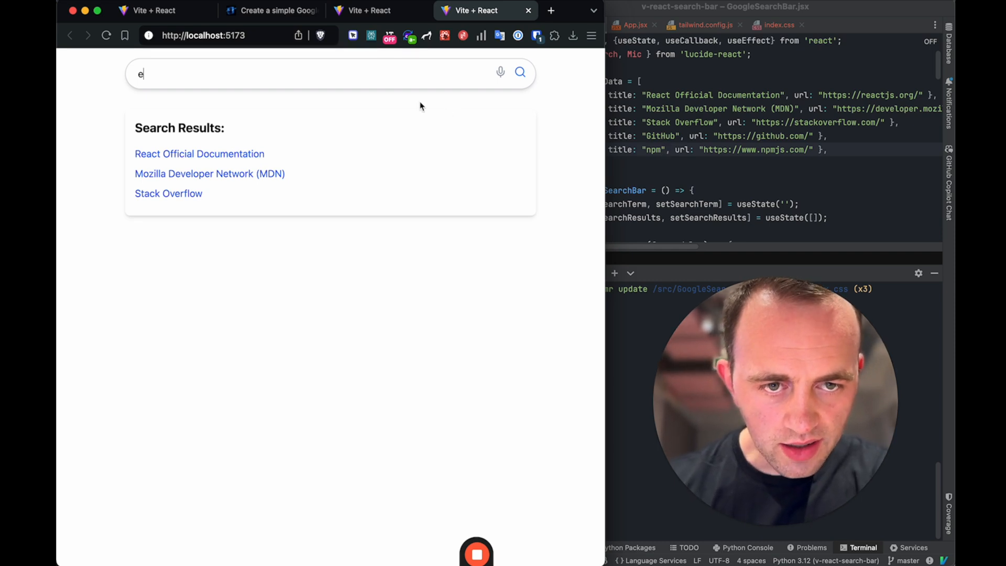
{"action": "key", "text": "Backspace"}
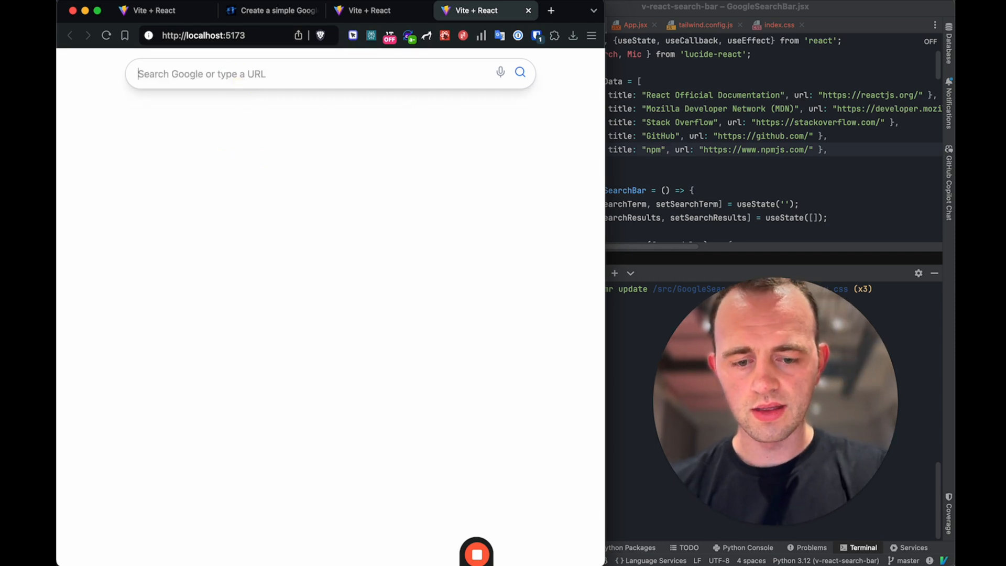
{"action": "type", "text": "("}
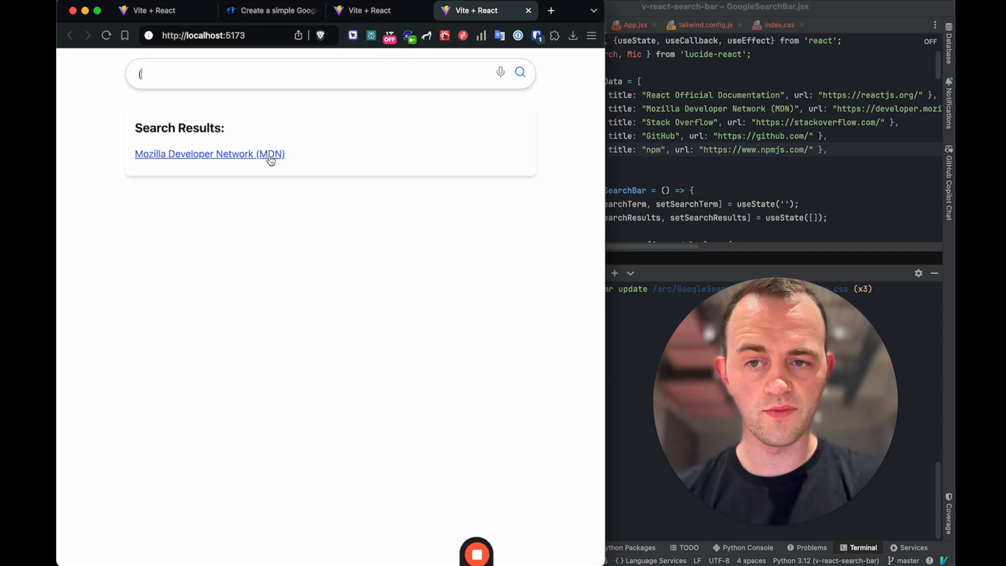
{"action": "type", "text": "r"}
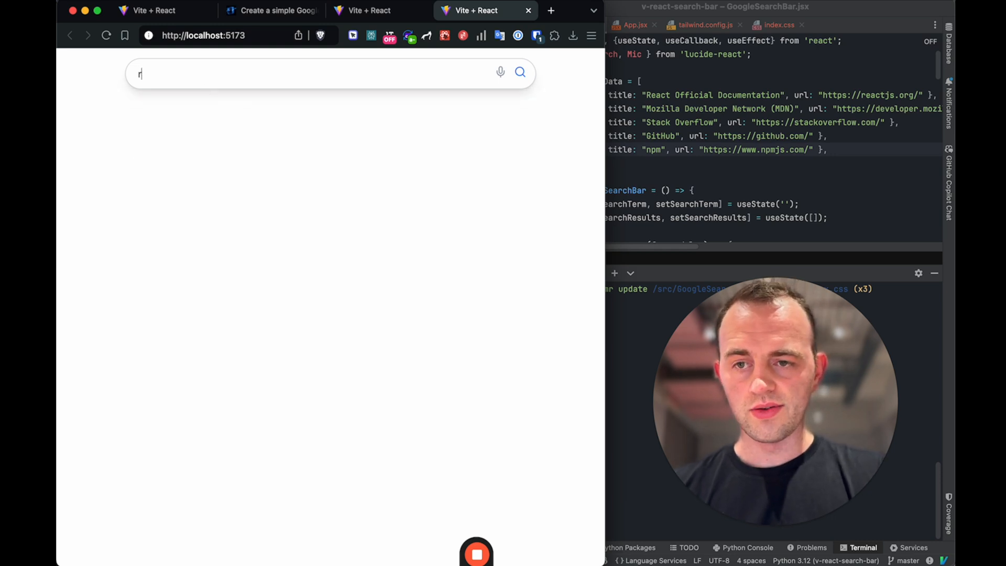
{"action": "type", "text": "ee"}
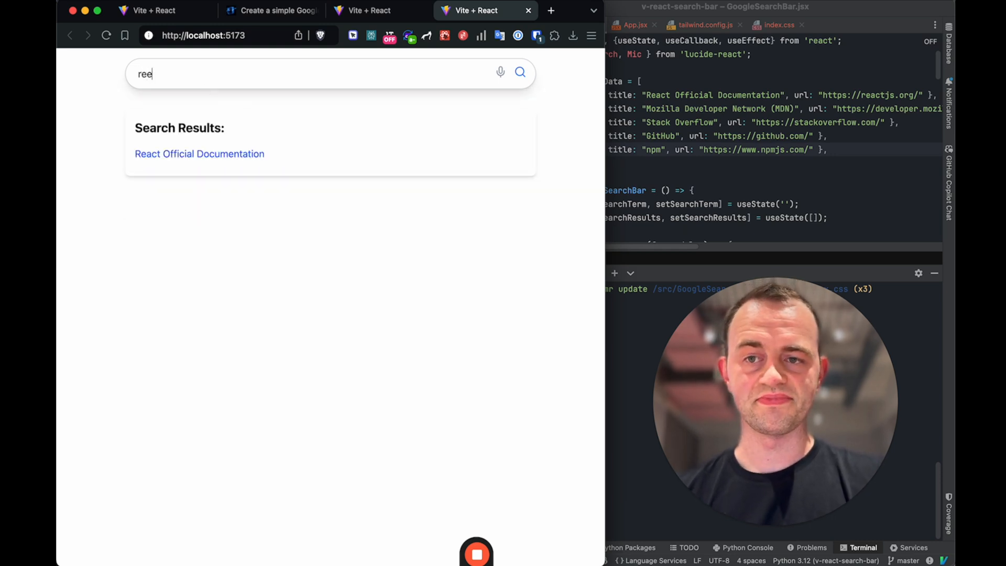